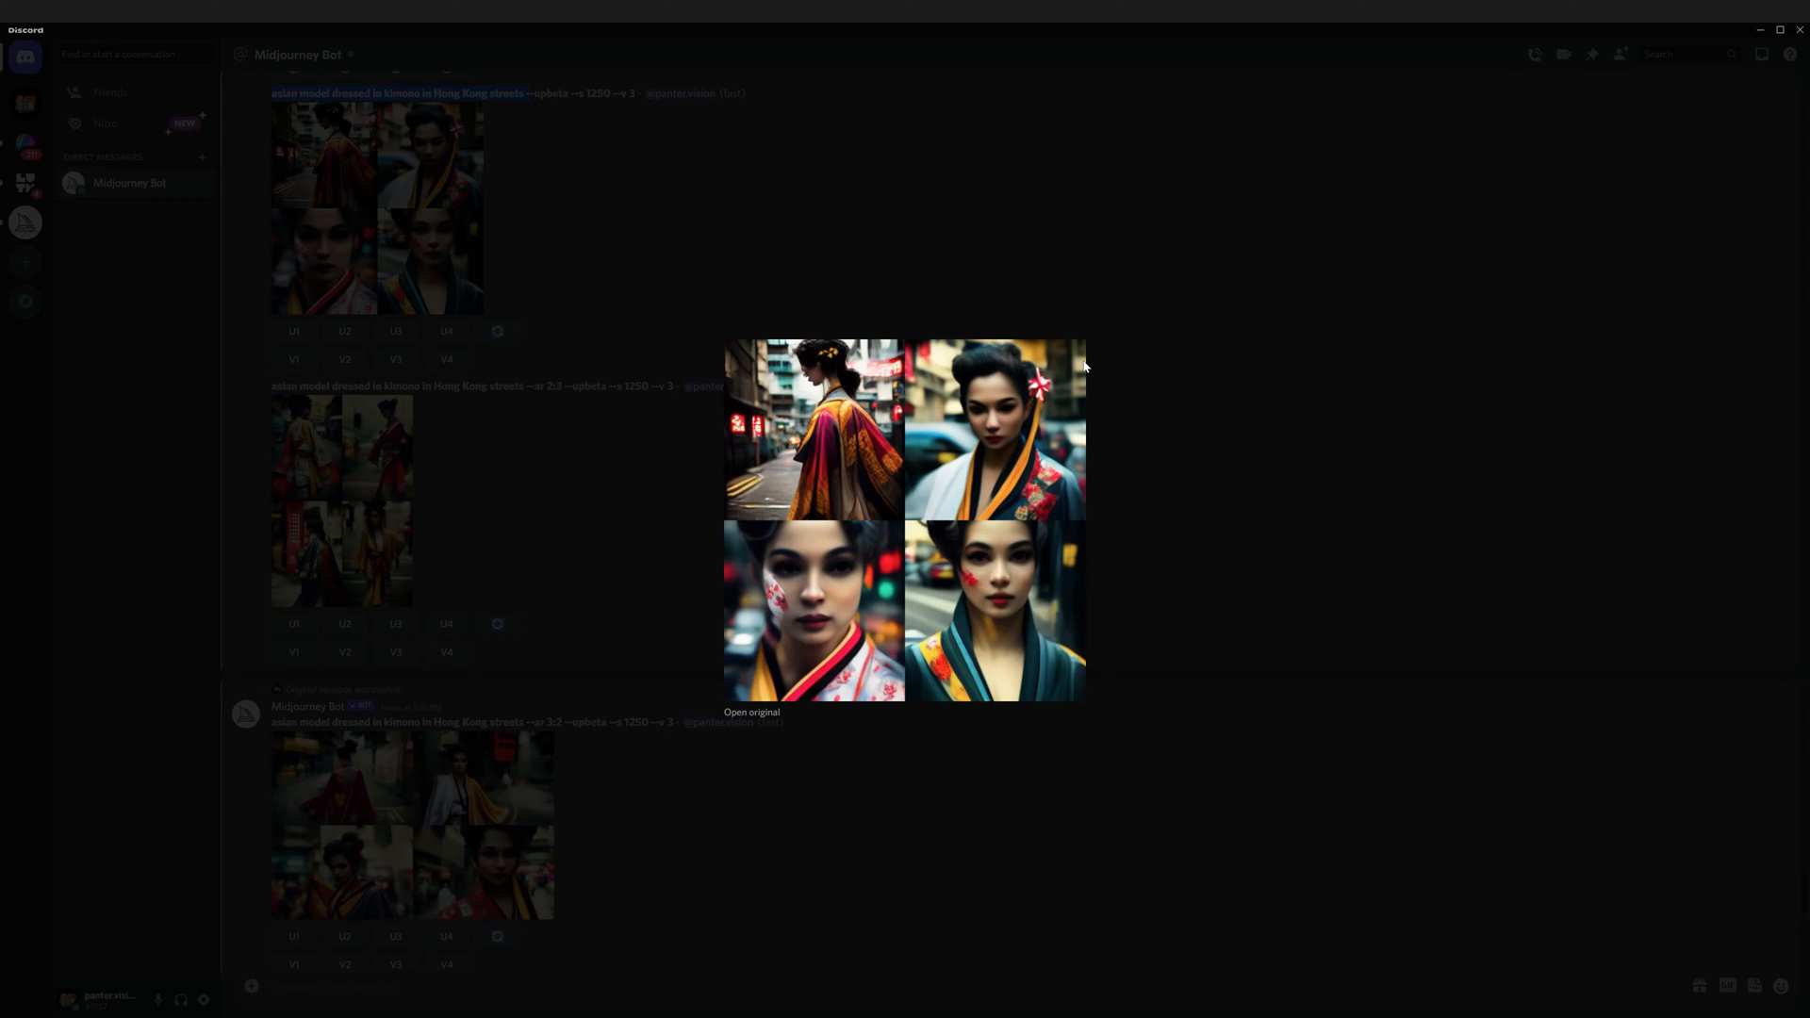
pyautogui.moveTo(755, 541)
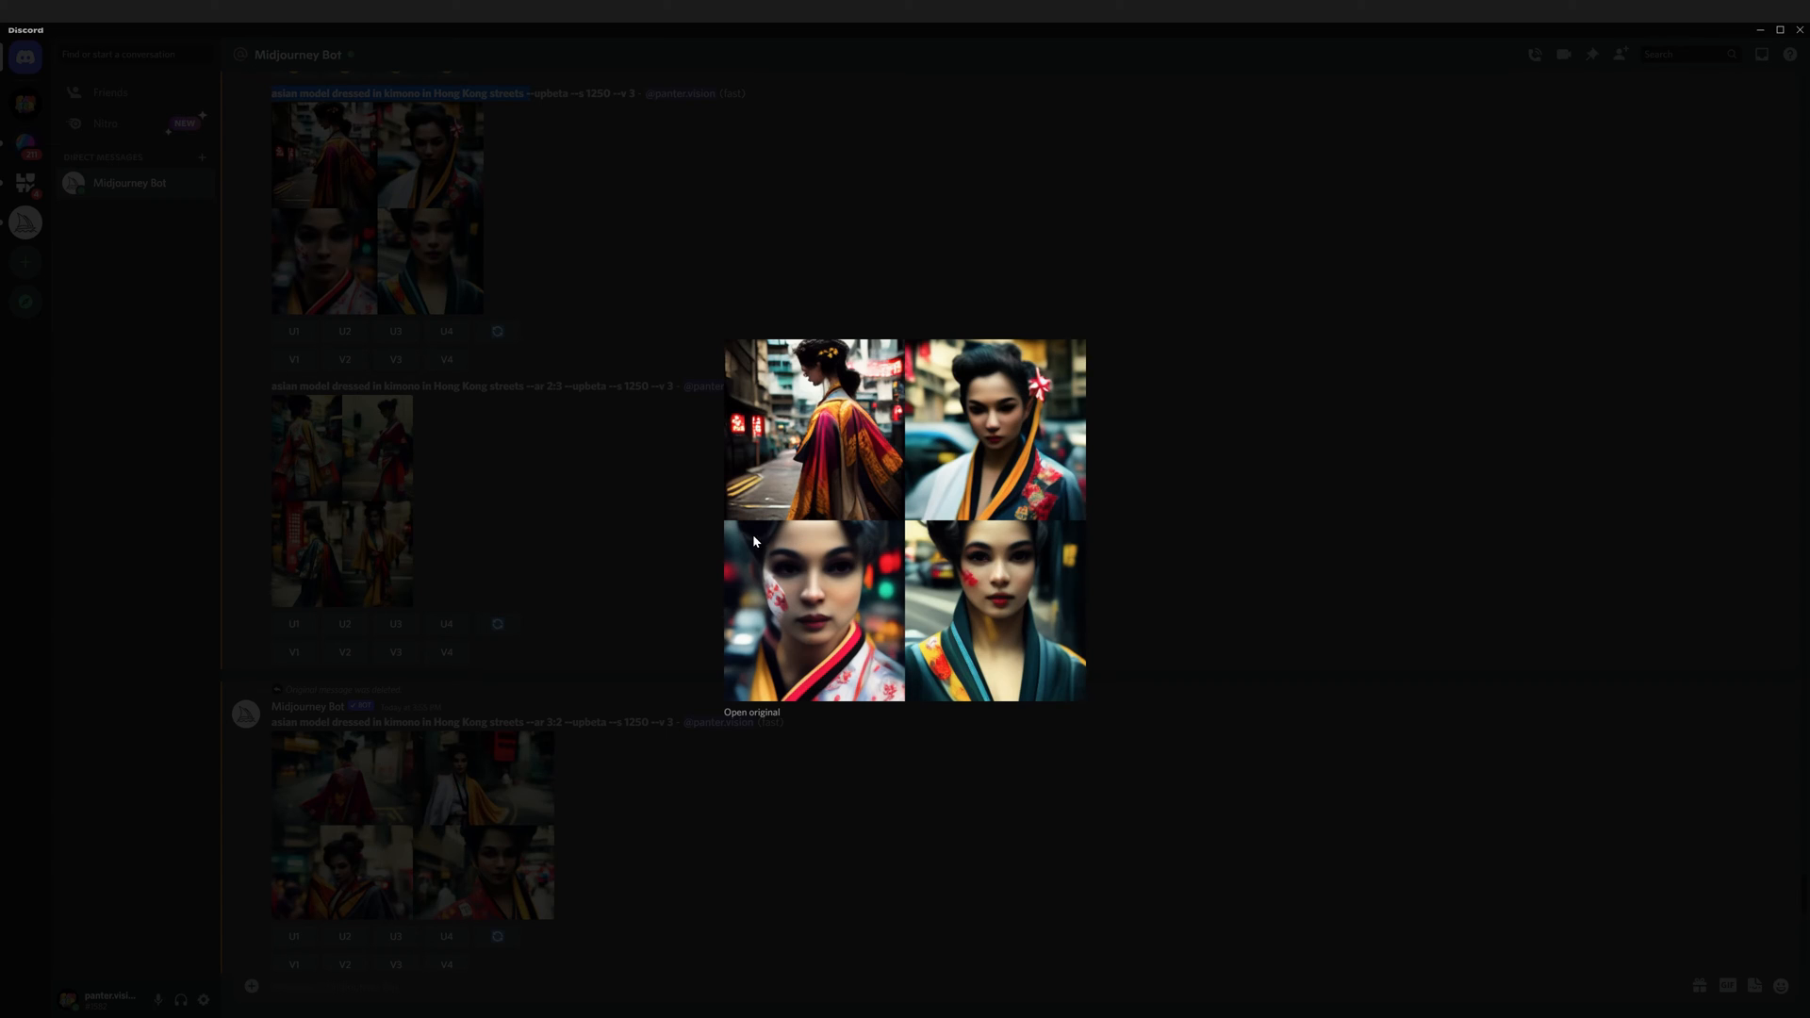
pyautogui.moveTo(1126, 710)
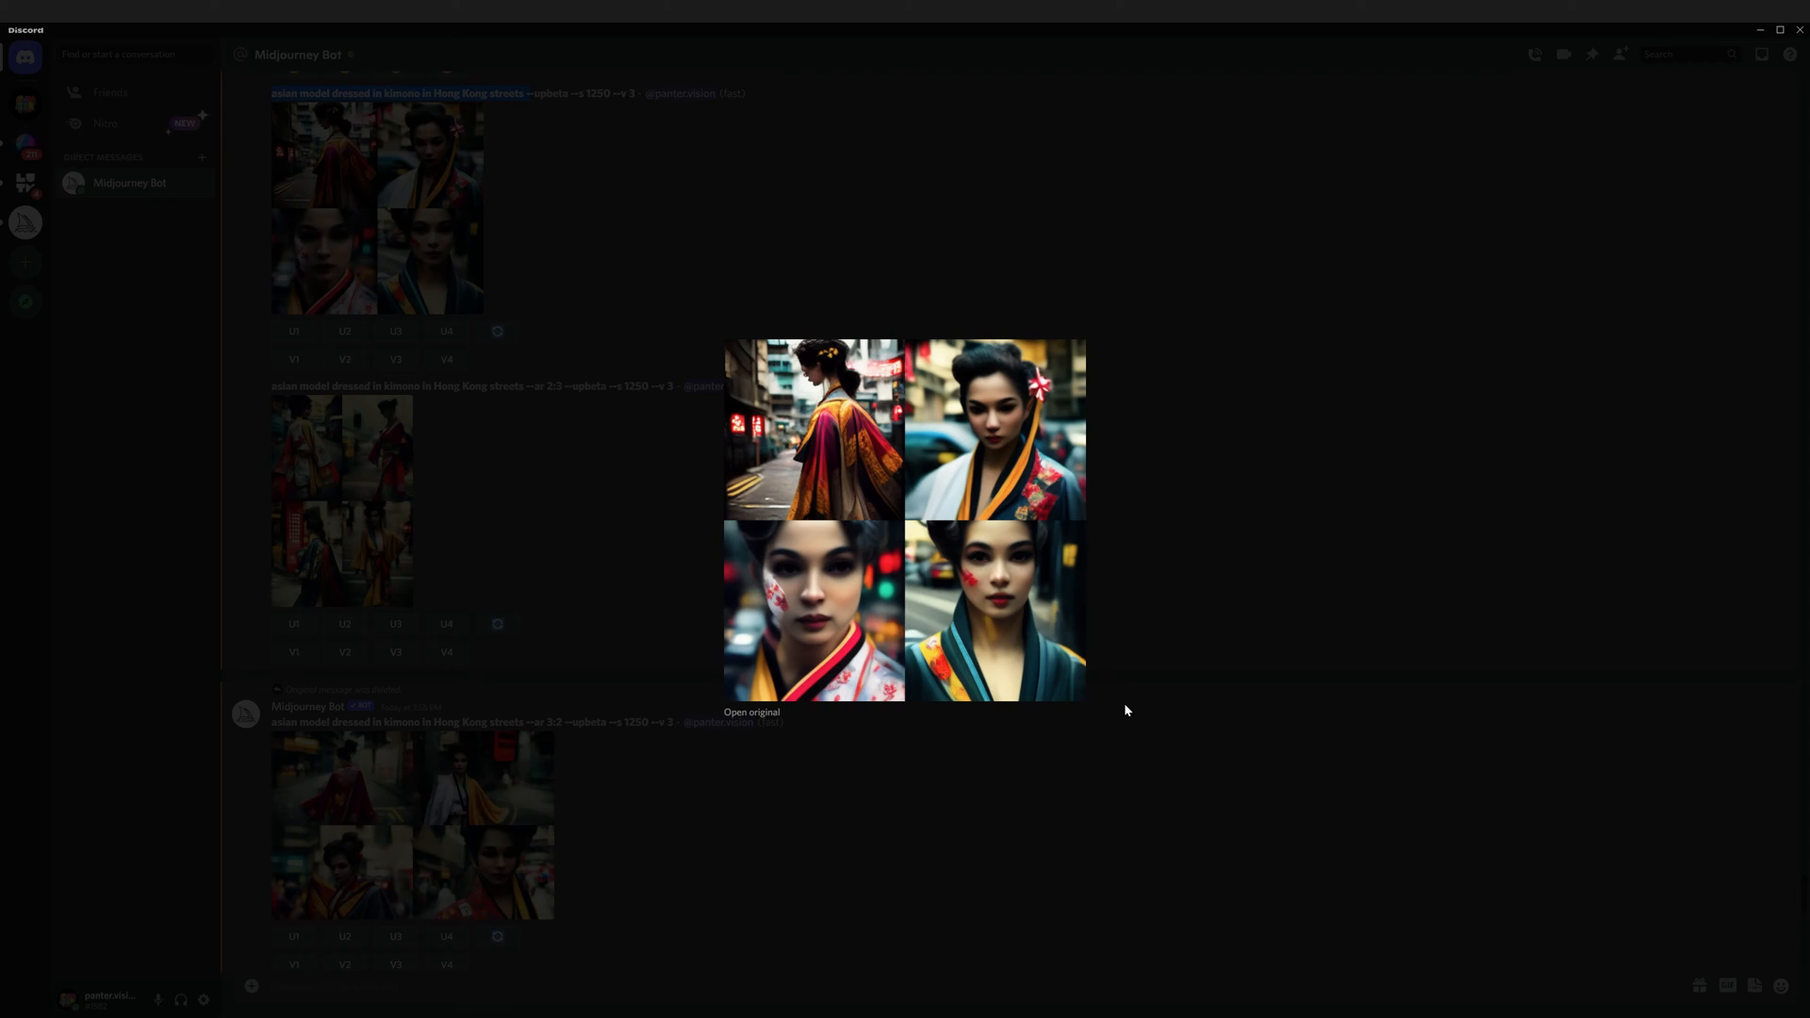
pyautogui.moveTo(1056, 525)
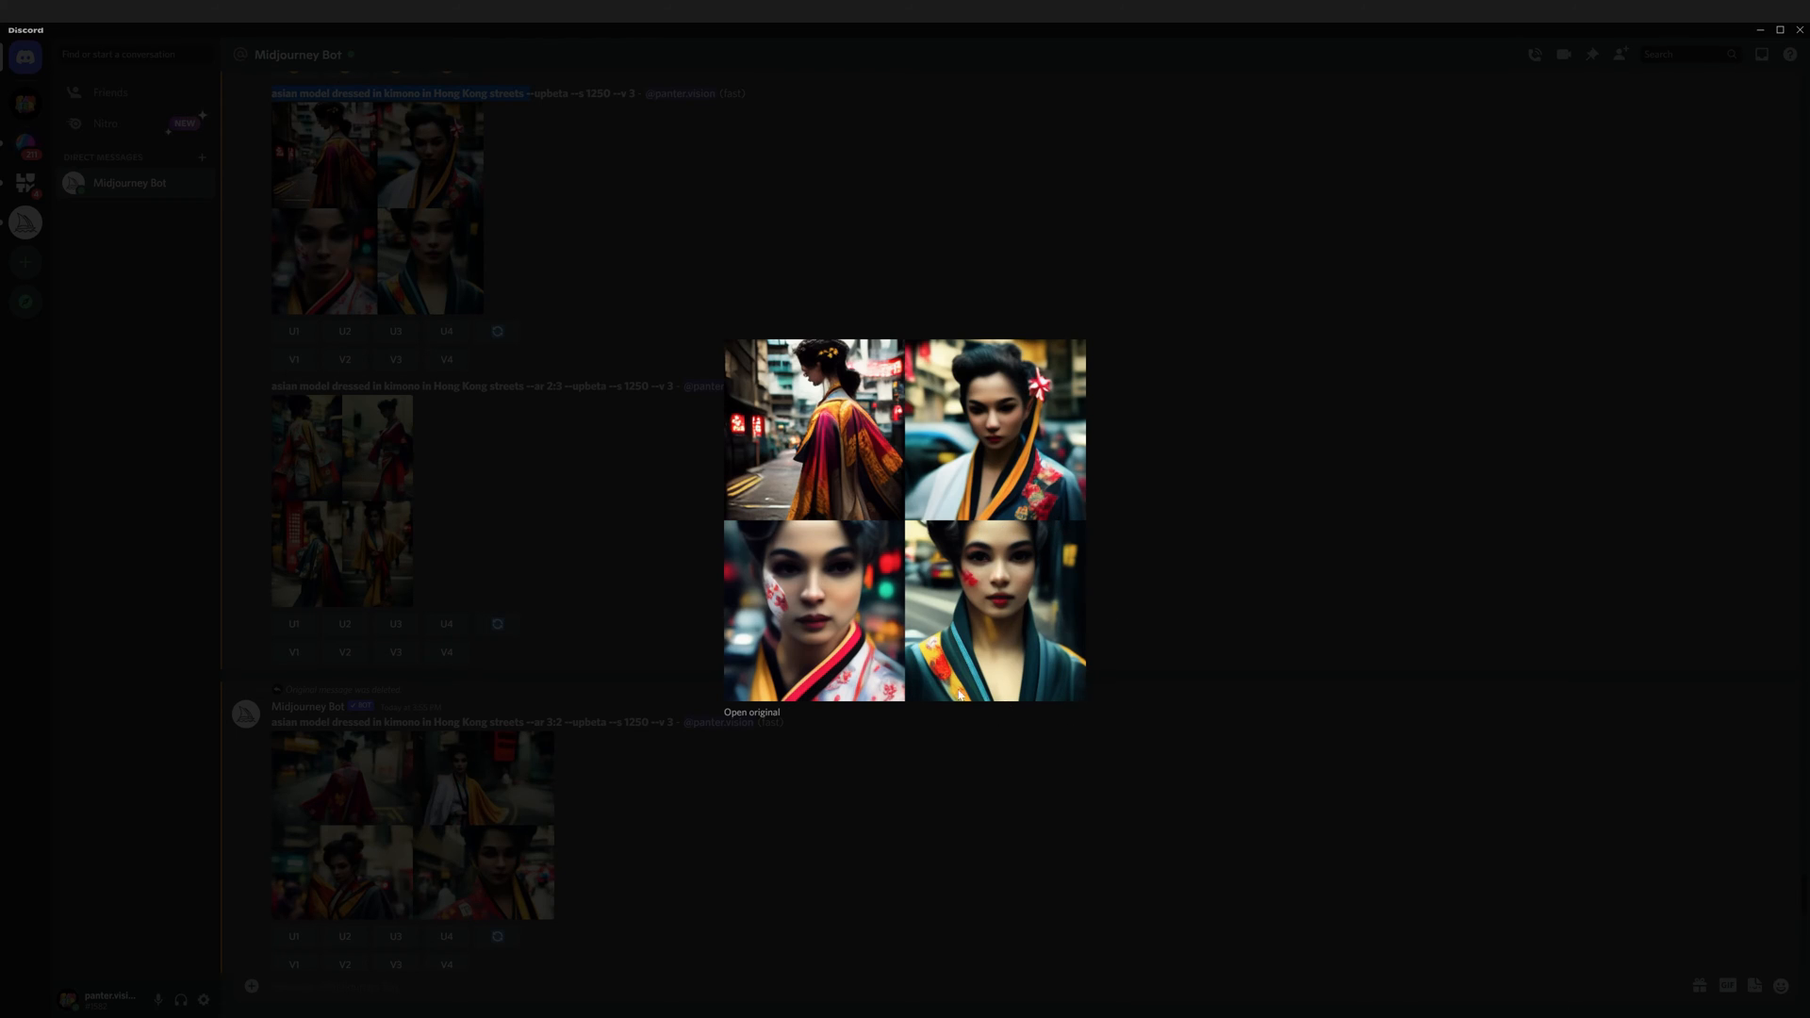
pyautogui.moveTo(1016, 704)
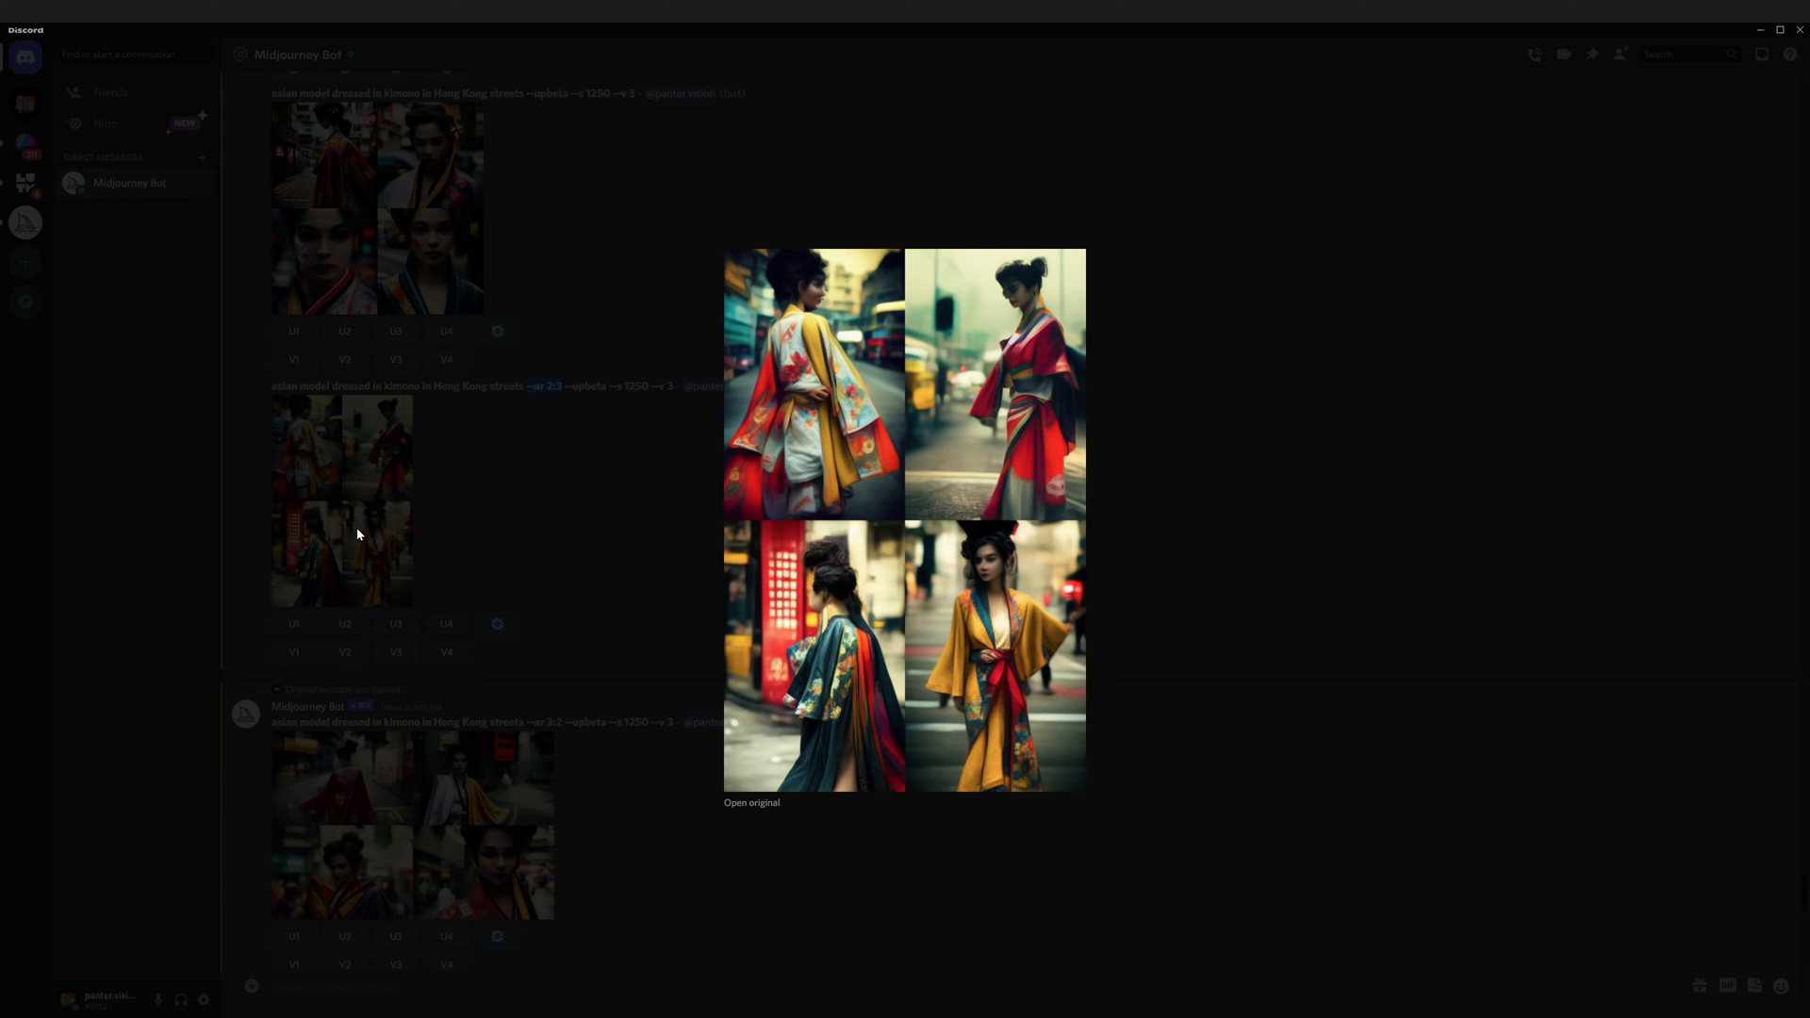
pyautogui.moveTo(638, 685)
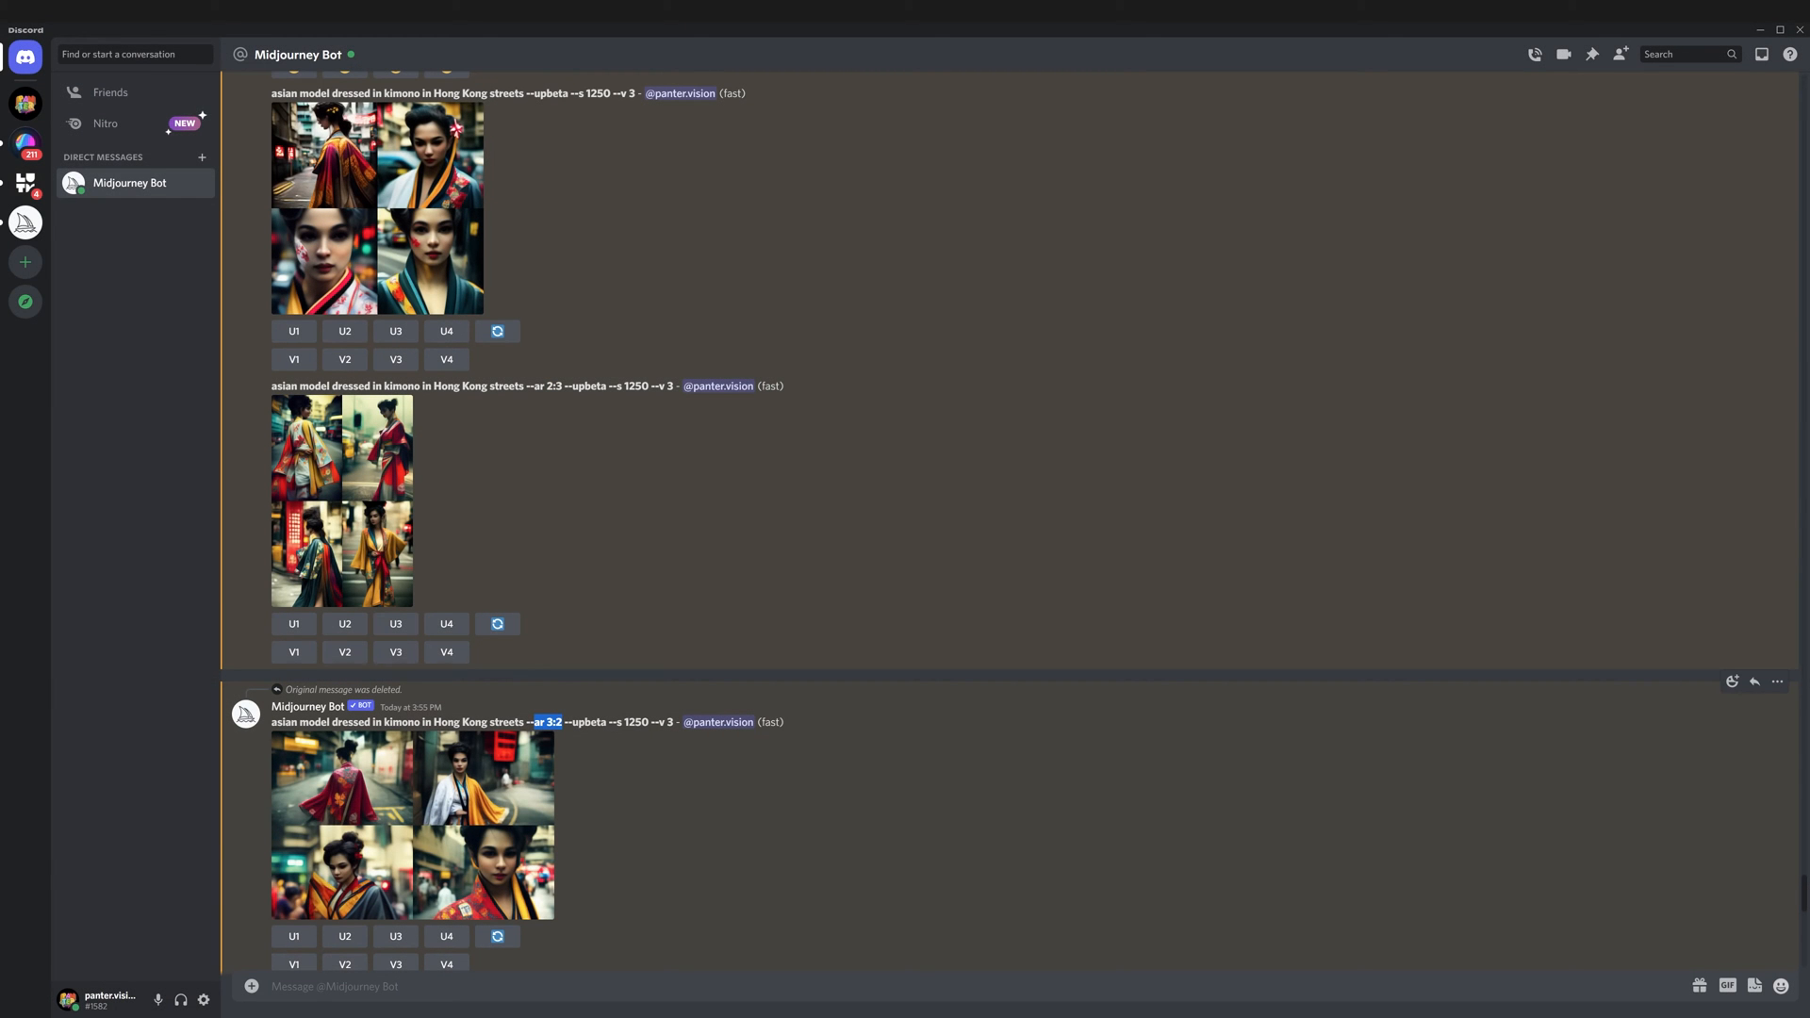
pyautogui.moveTo(514, 786)
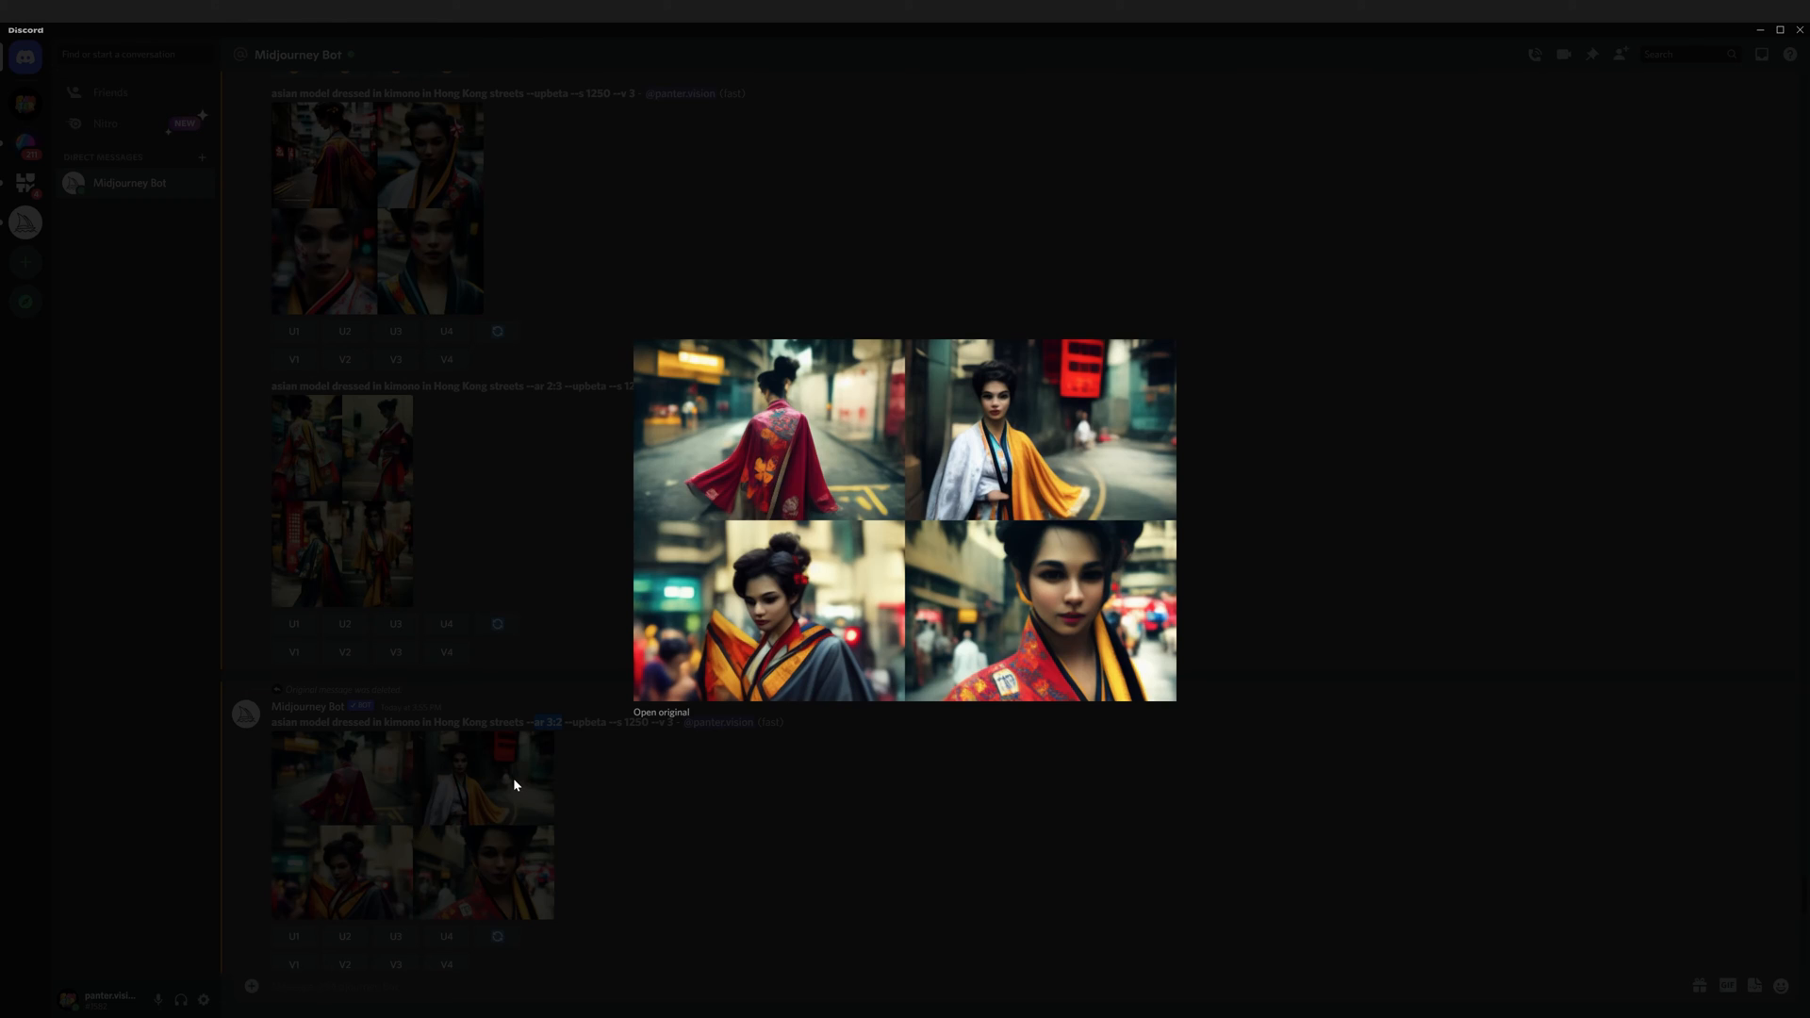
pyautogui.moveTo(989, 606)
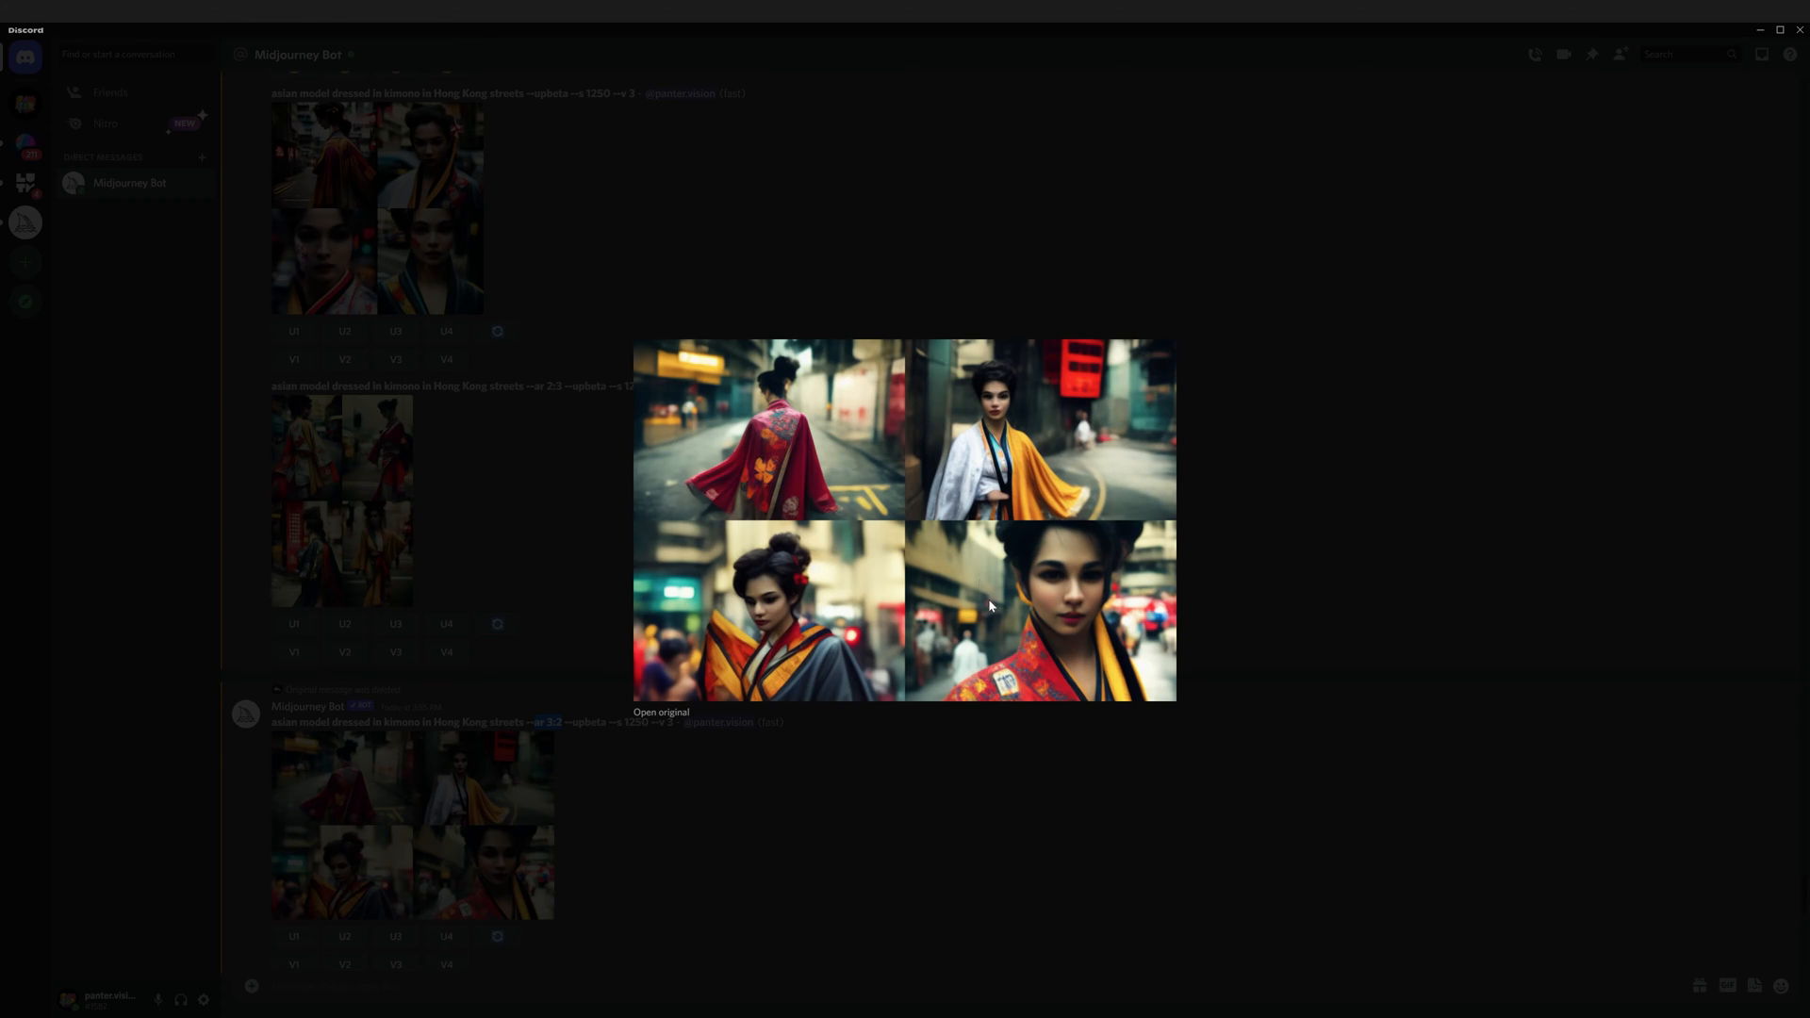
pyautogui.moveTo(1131, 659)
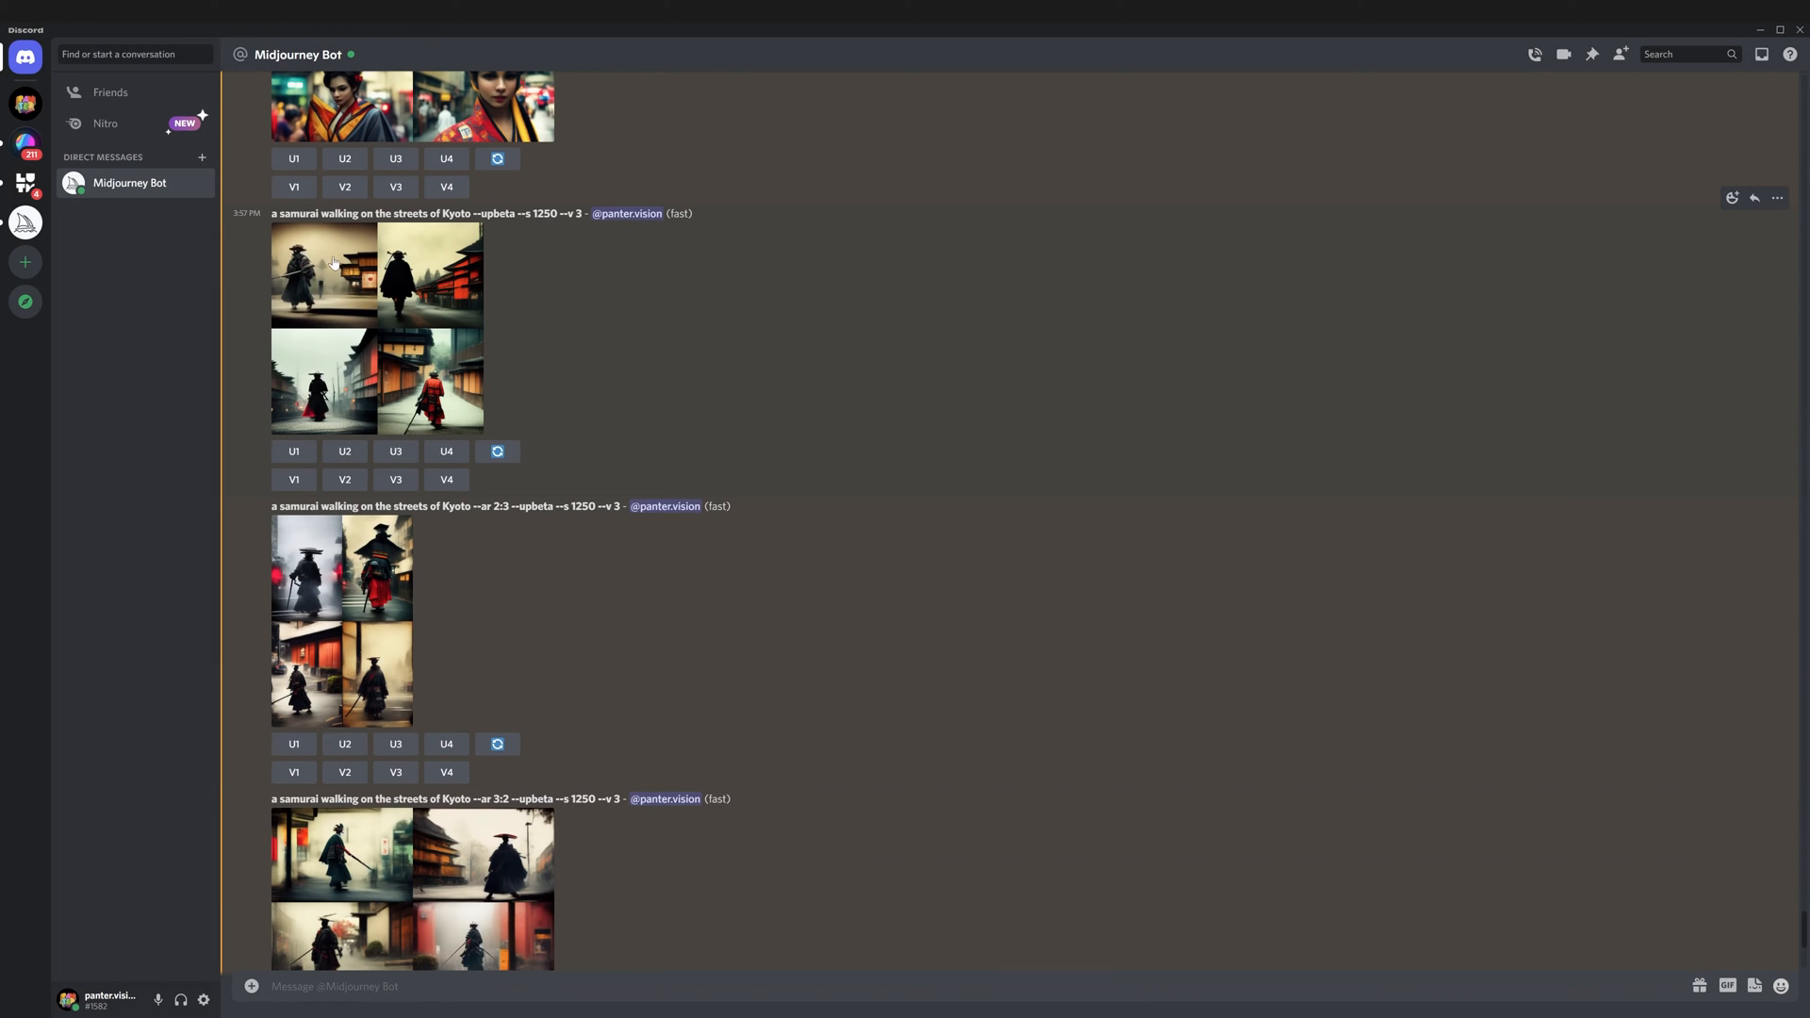
# - Scroll down and close the enlarged square samurai grid preview
pyautogui.scroll(-3)
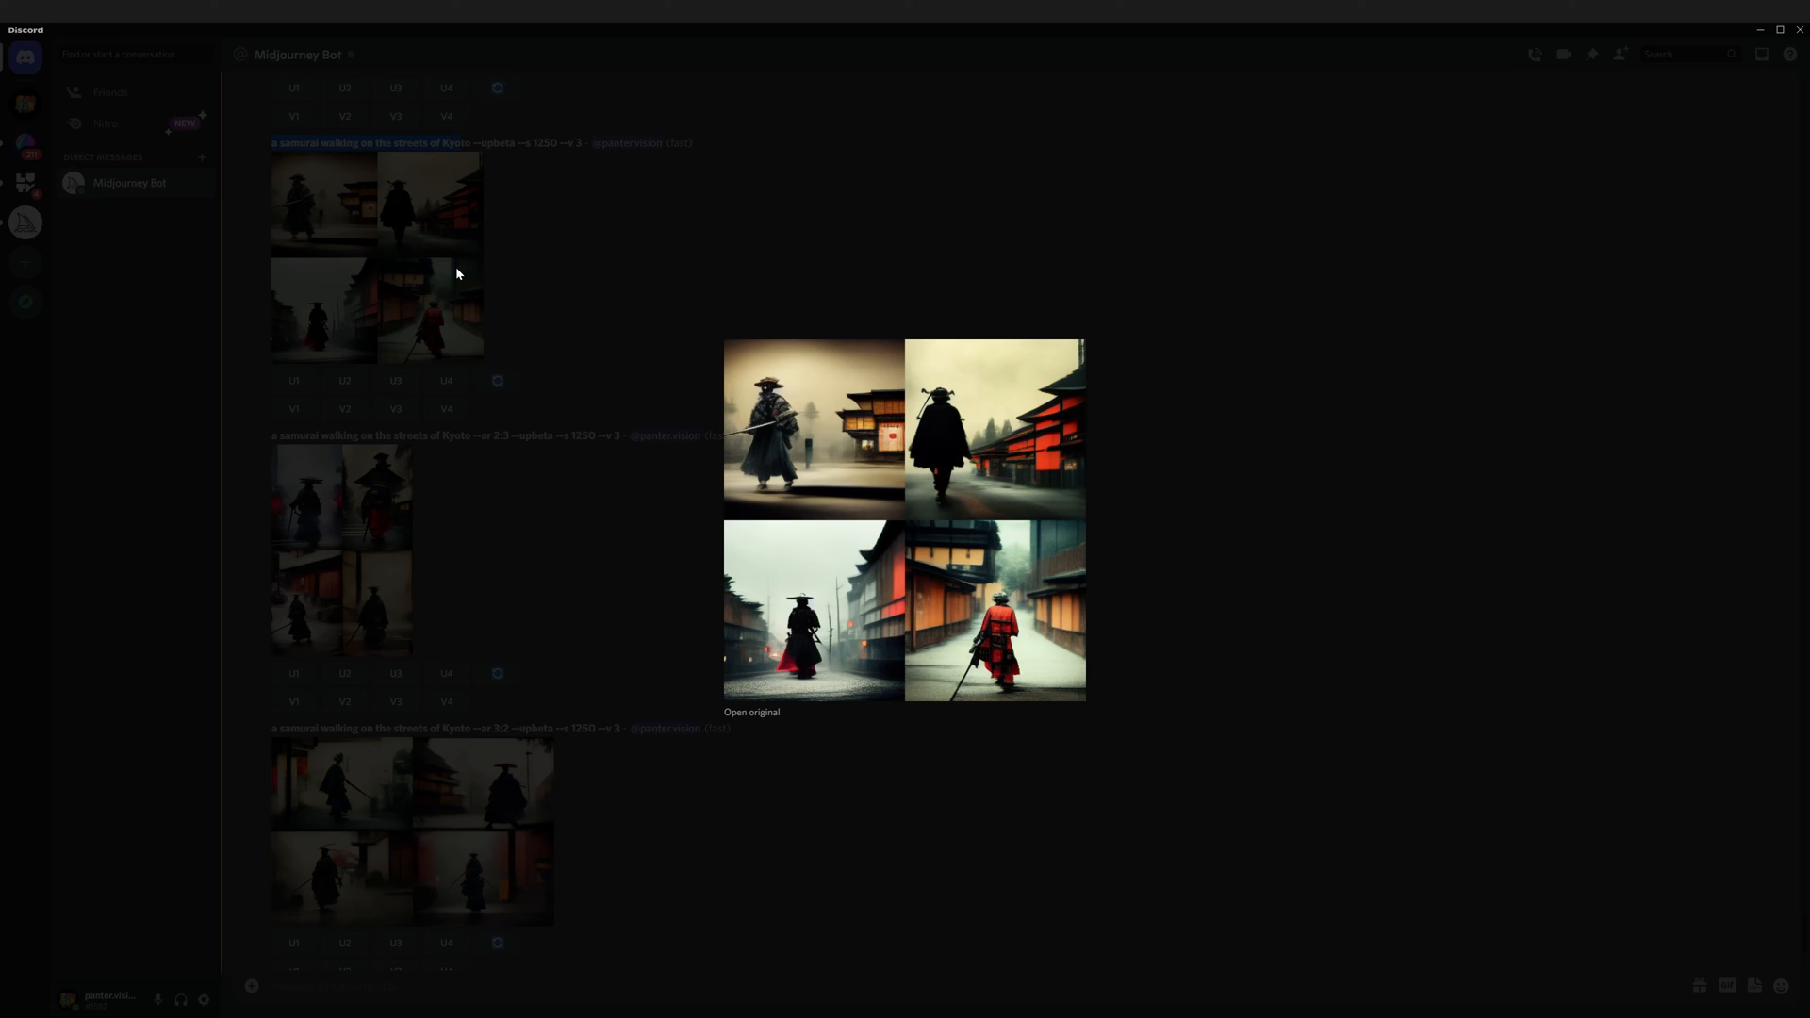
pyautogui.moveTo(534, 566)
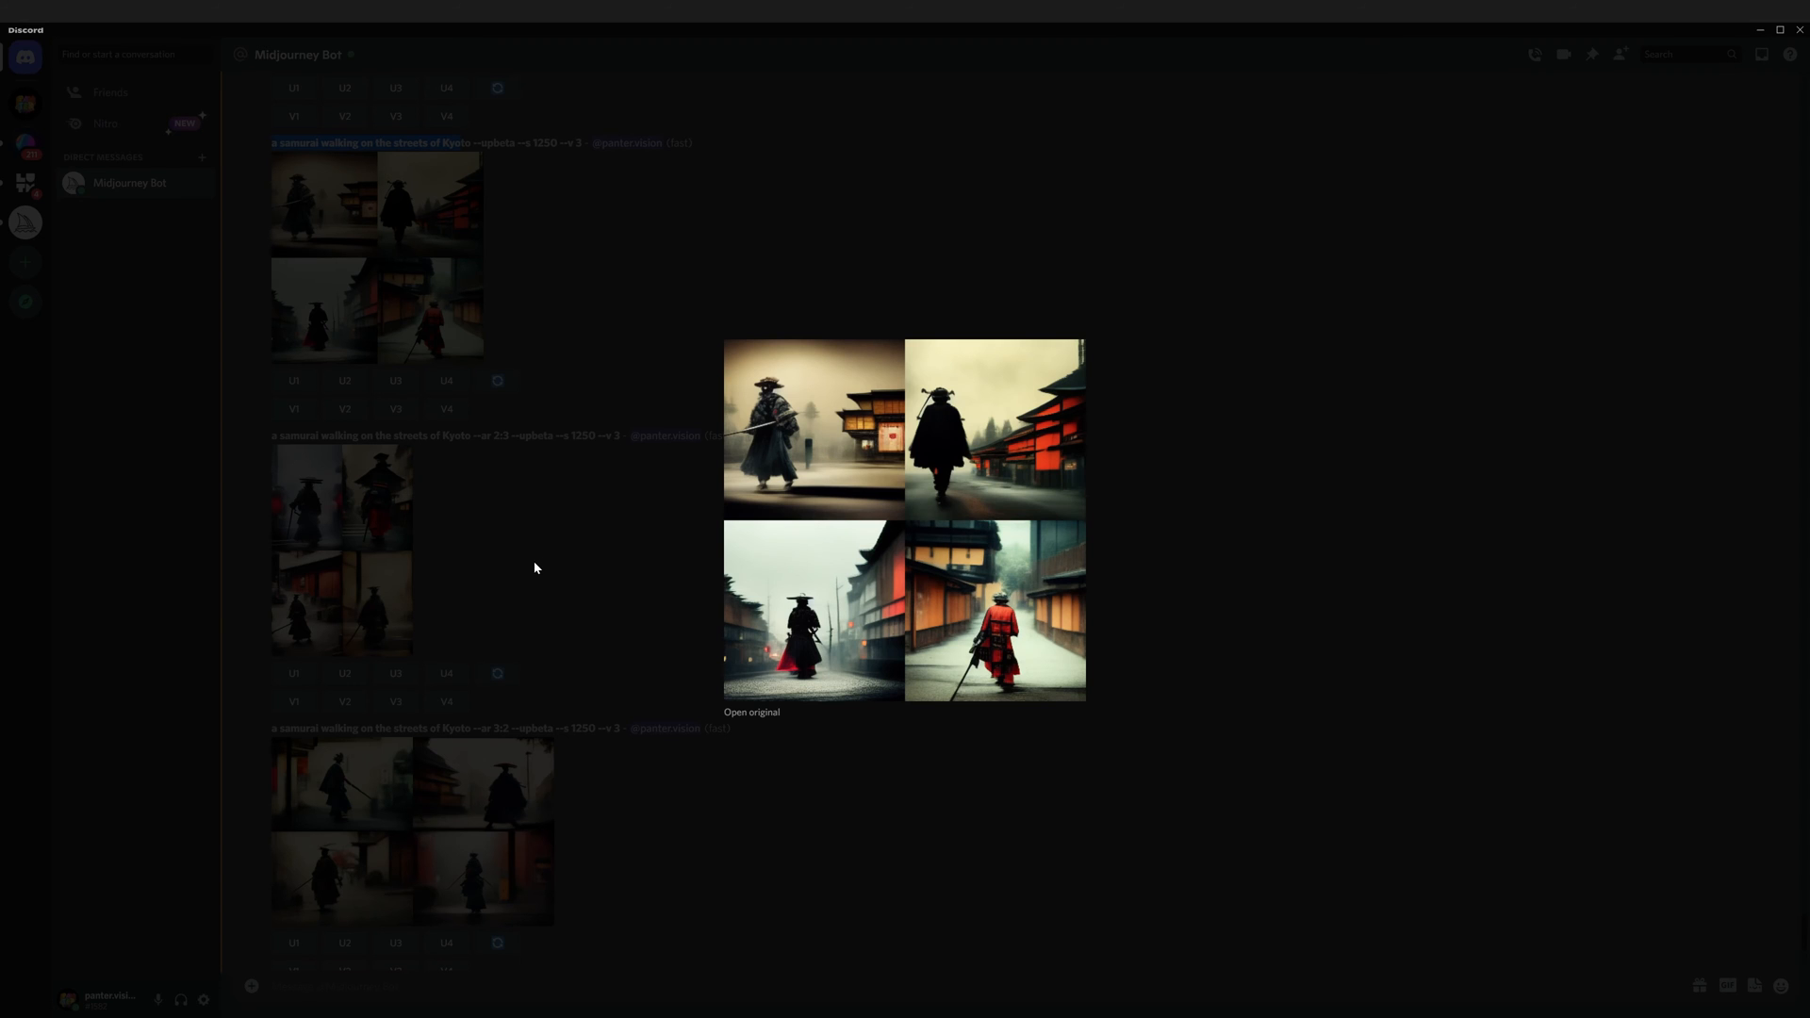
pyautogui.click(535, 567)
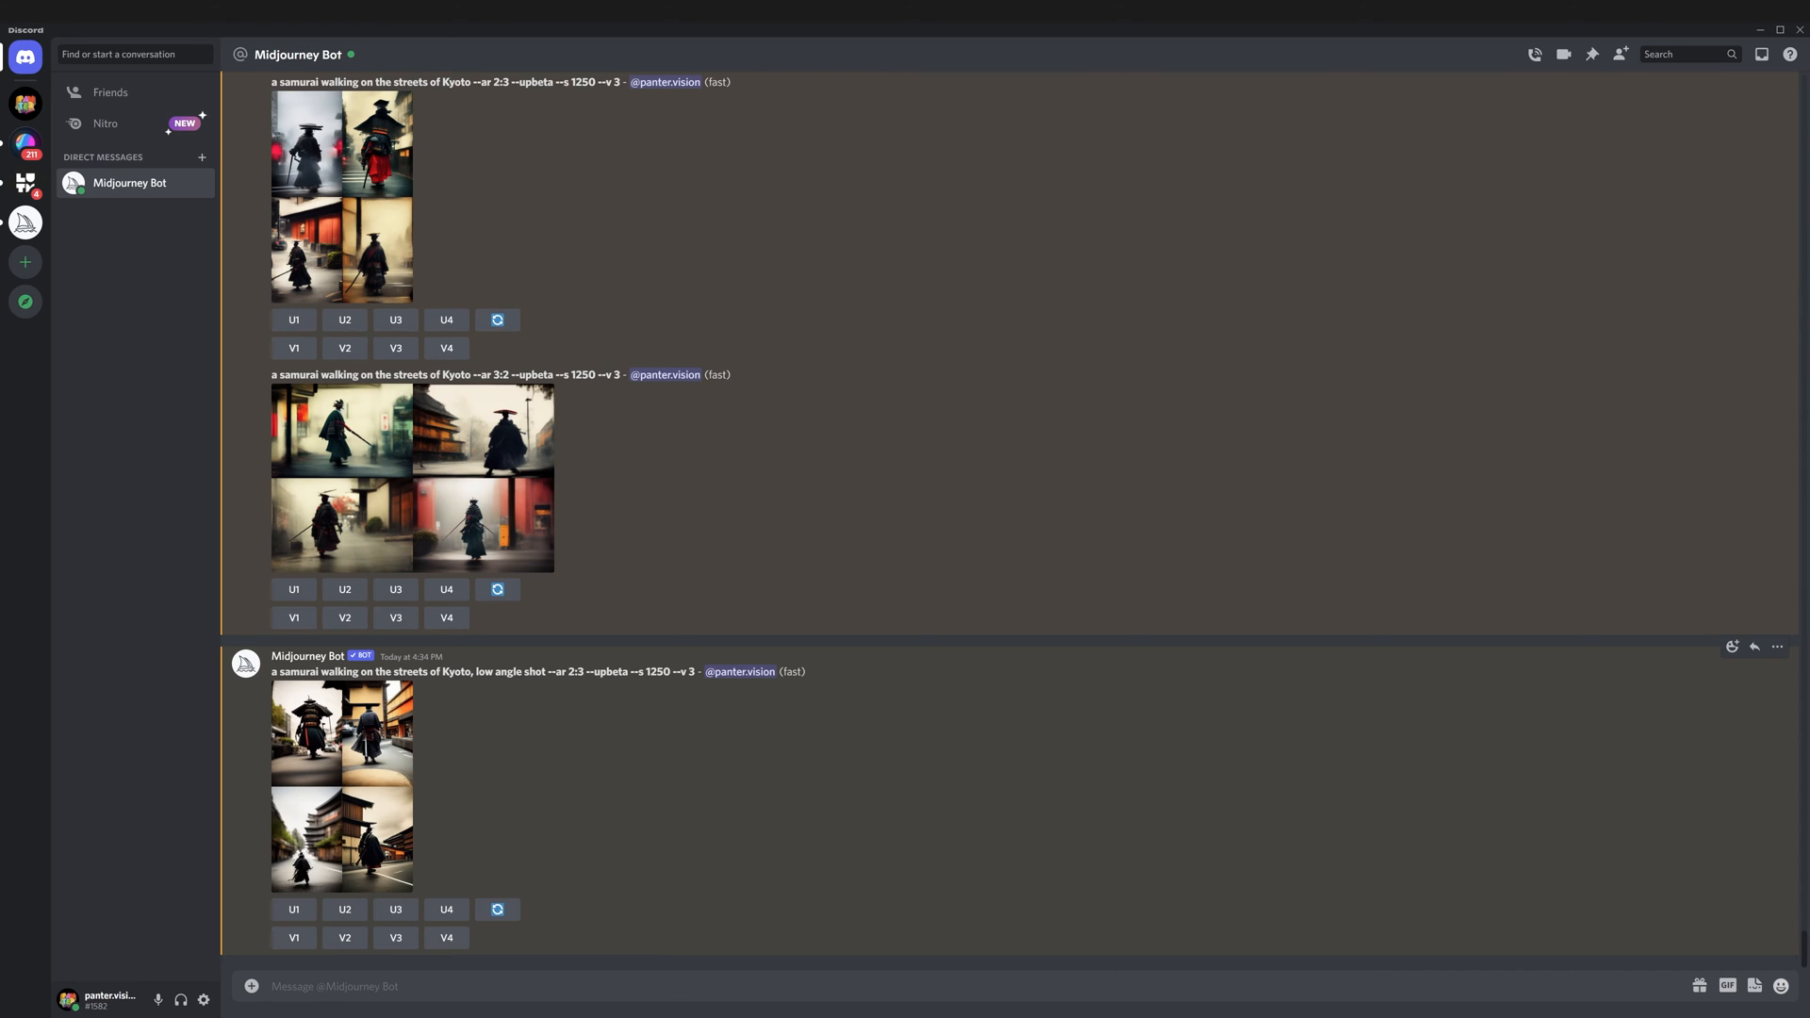
# - Highlight 'low angle shot' in the prompt and enlarge the low-angle samurai-in-Kyoto grid
pyautogui.doubleClick(508, 670)
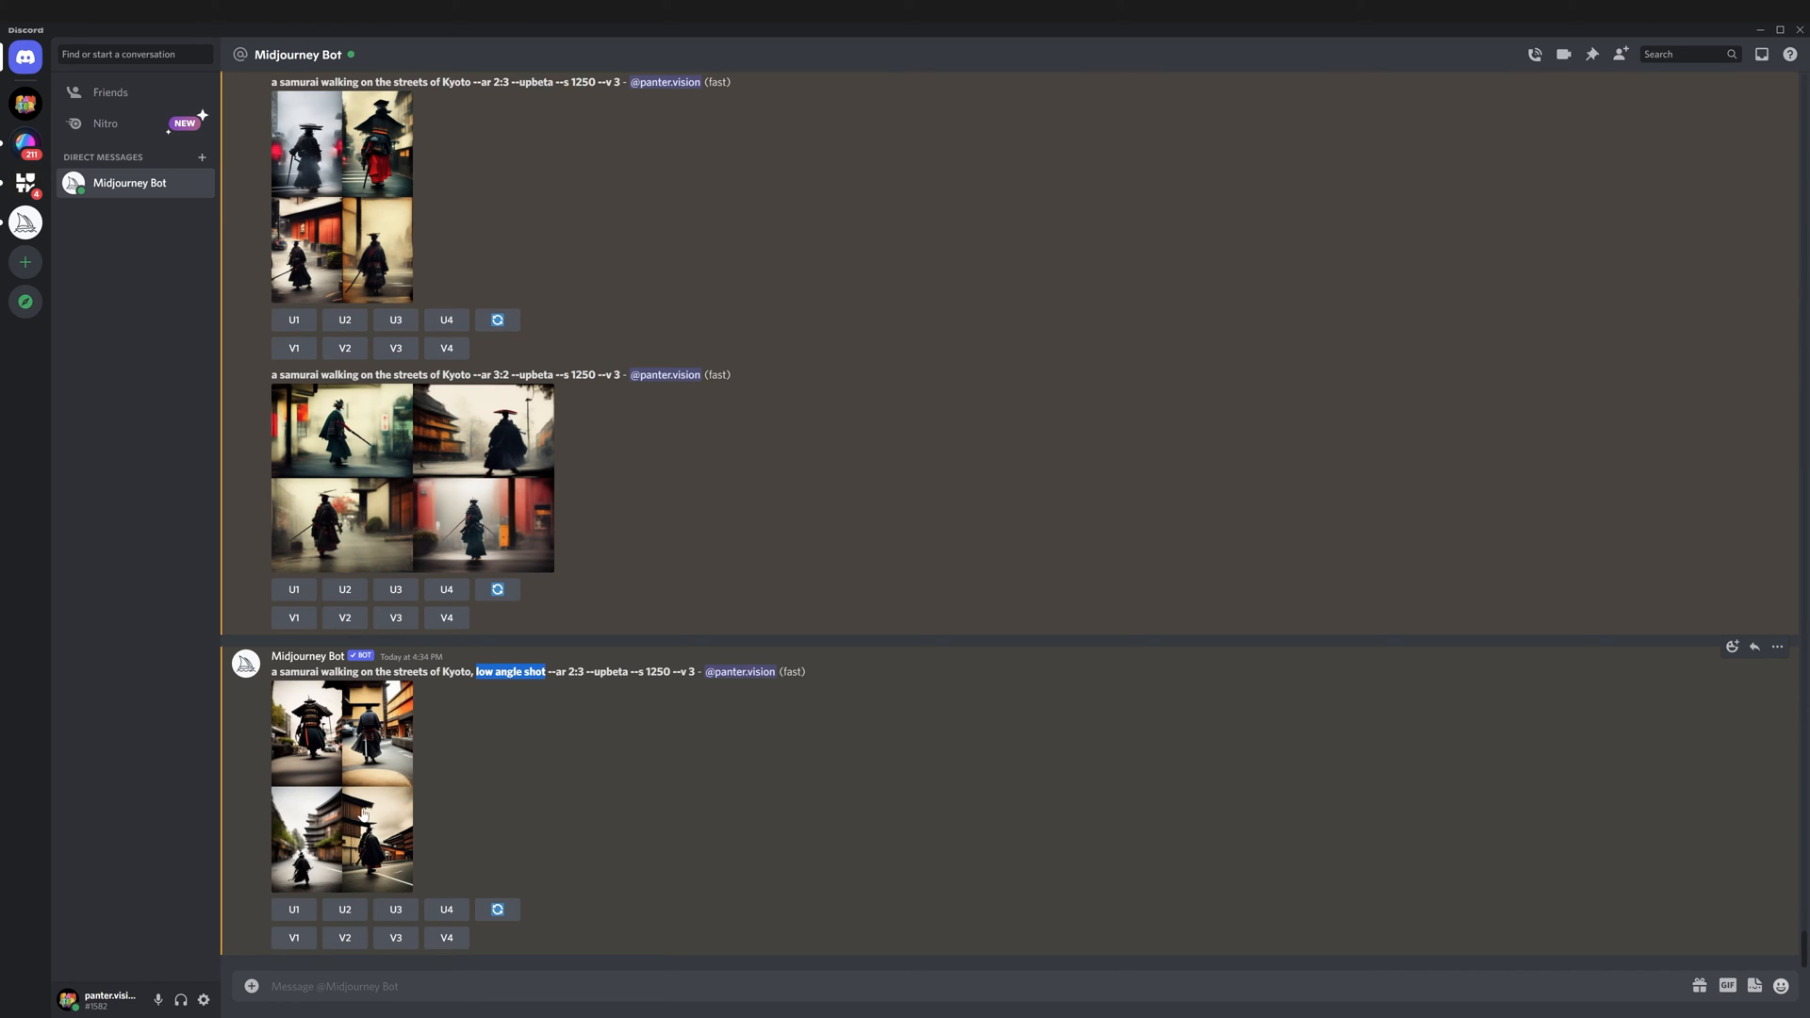
pyautogui.click(341, 785)
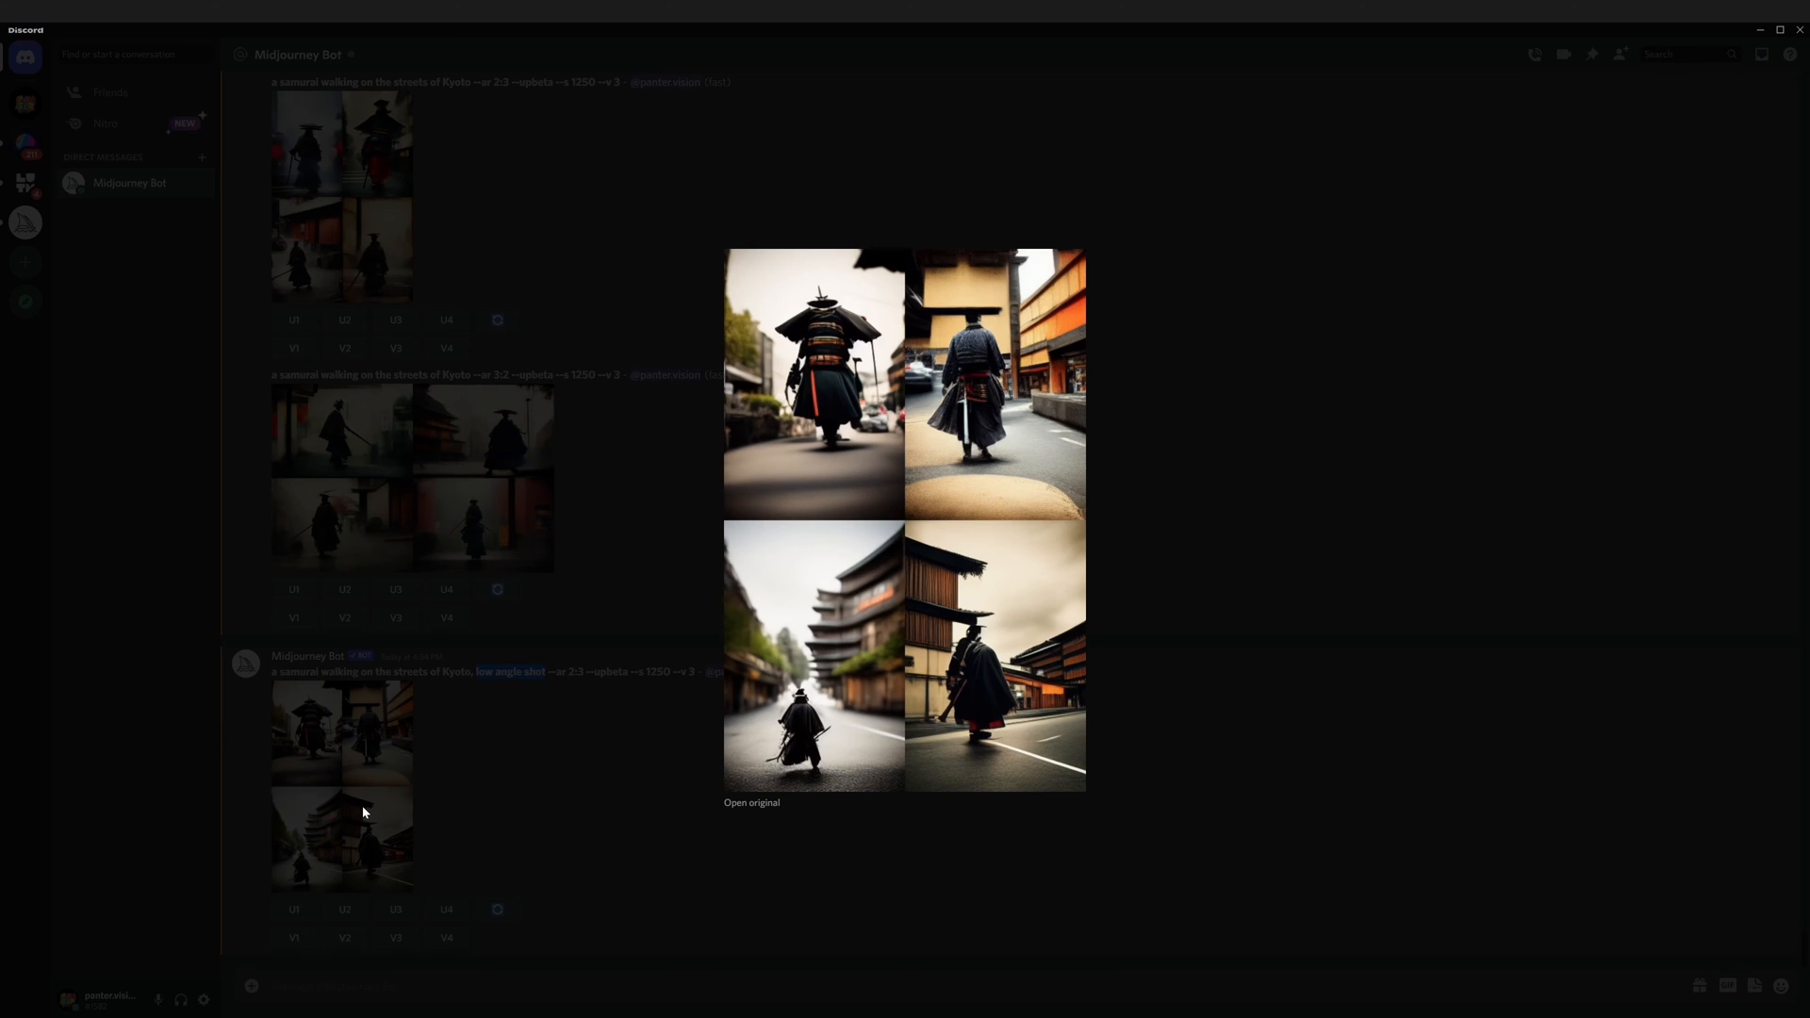
pyautogui.moveTo(864, 487)
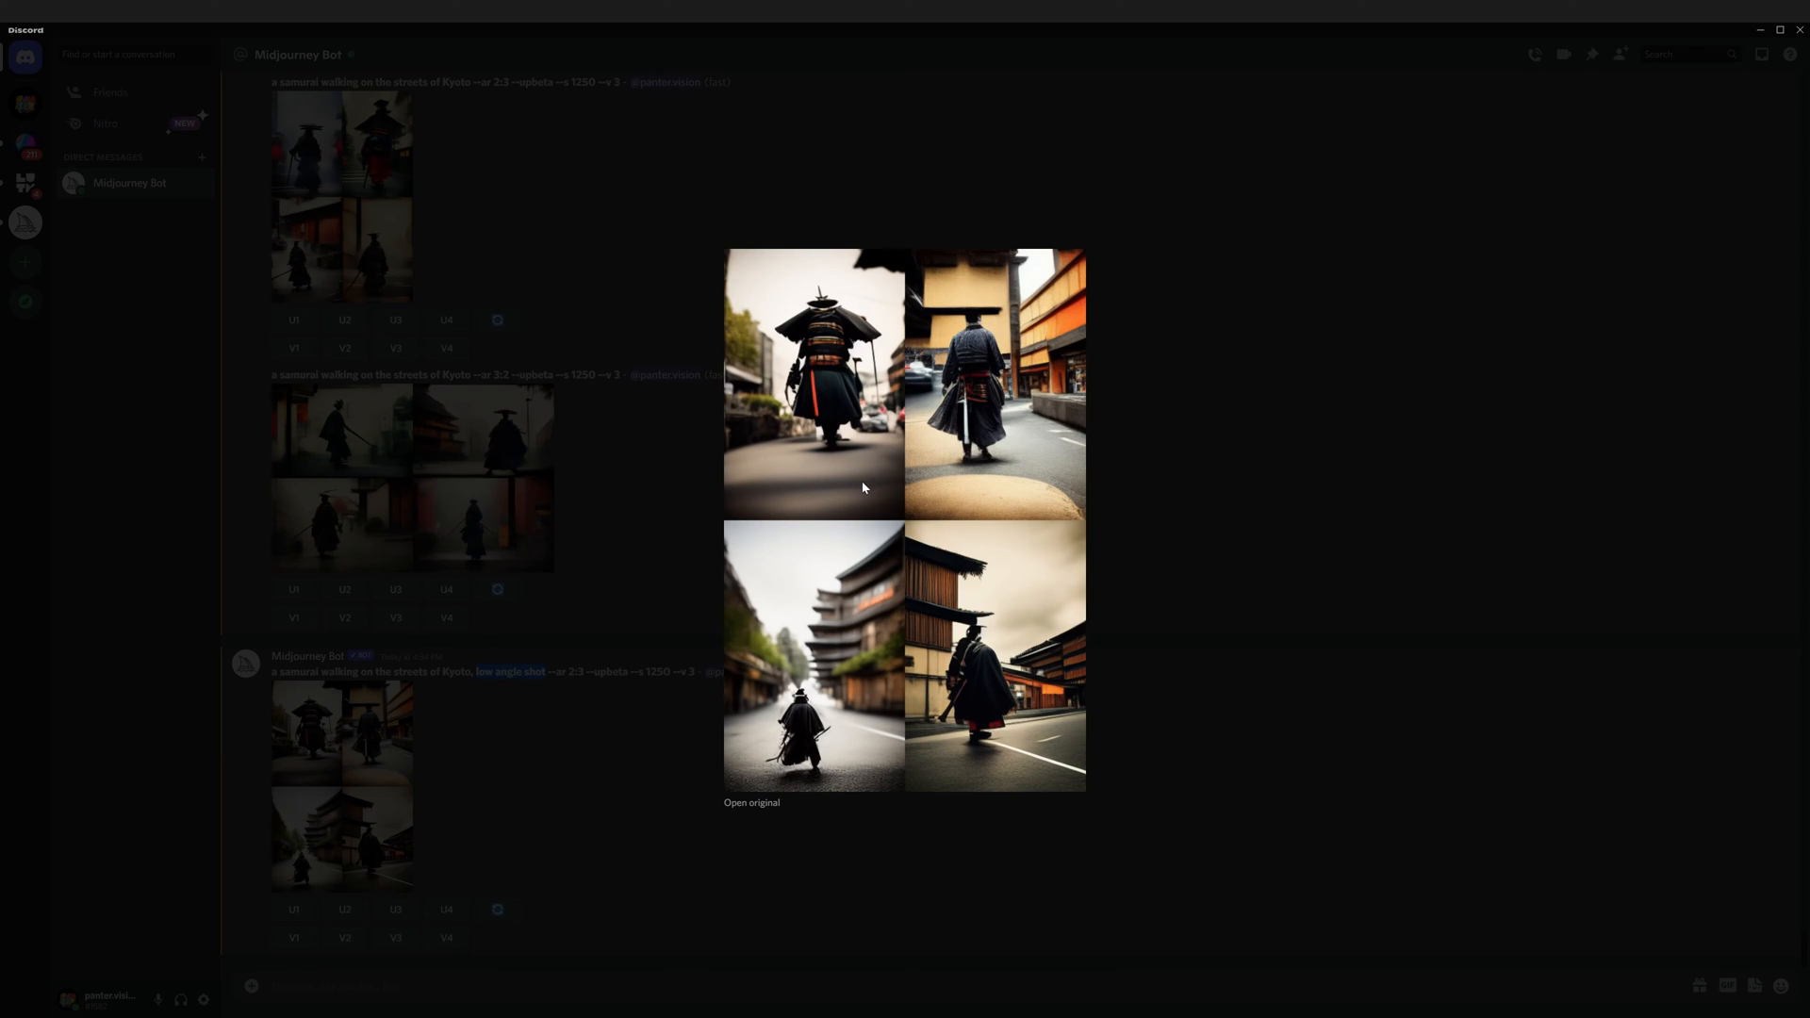
pyautogui.moveTo(833, 505)
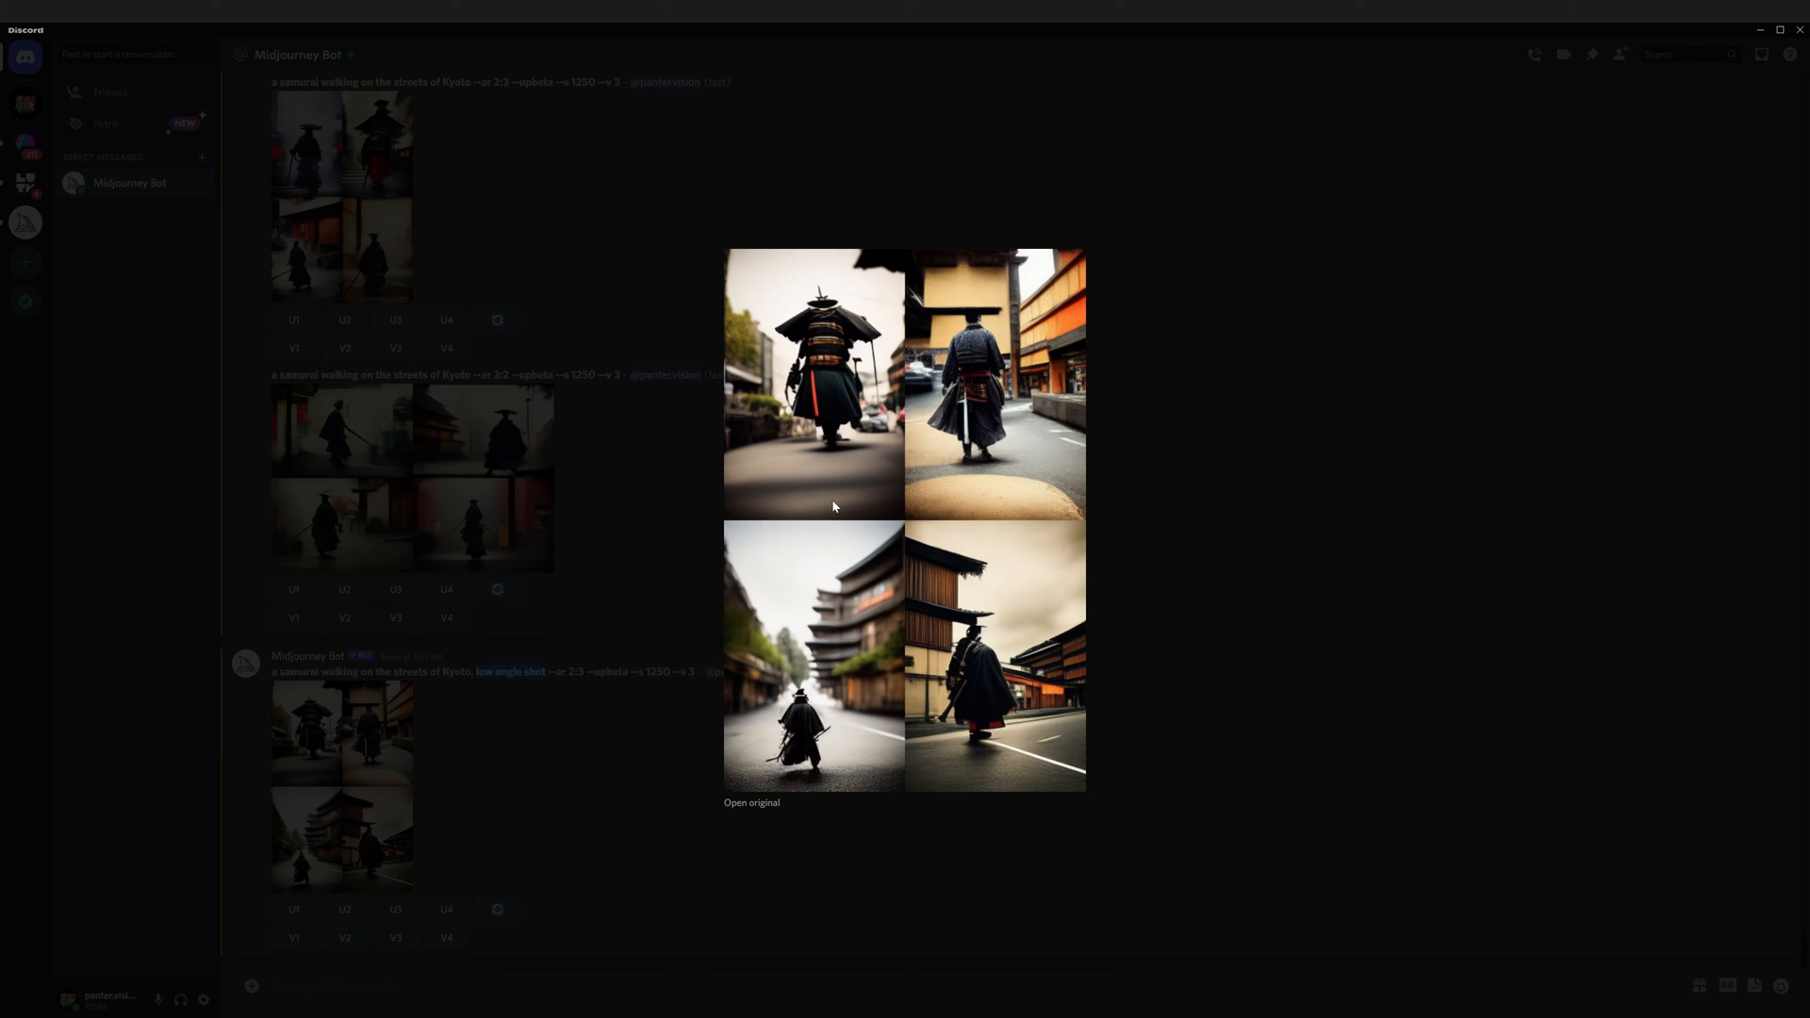
pyautogui.moveTo(817, 714)
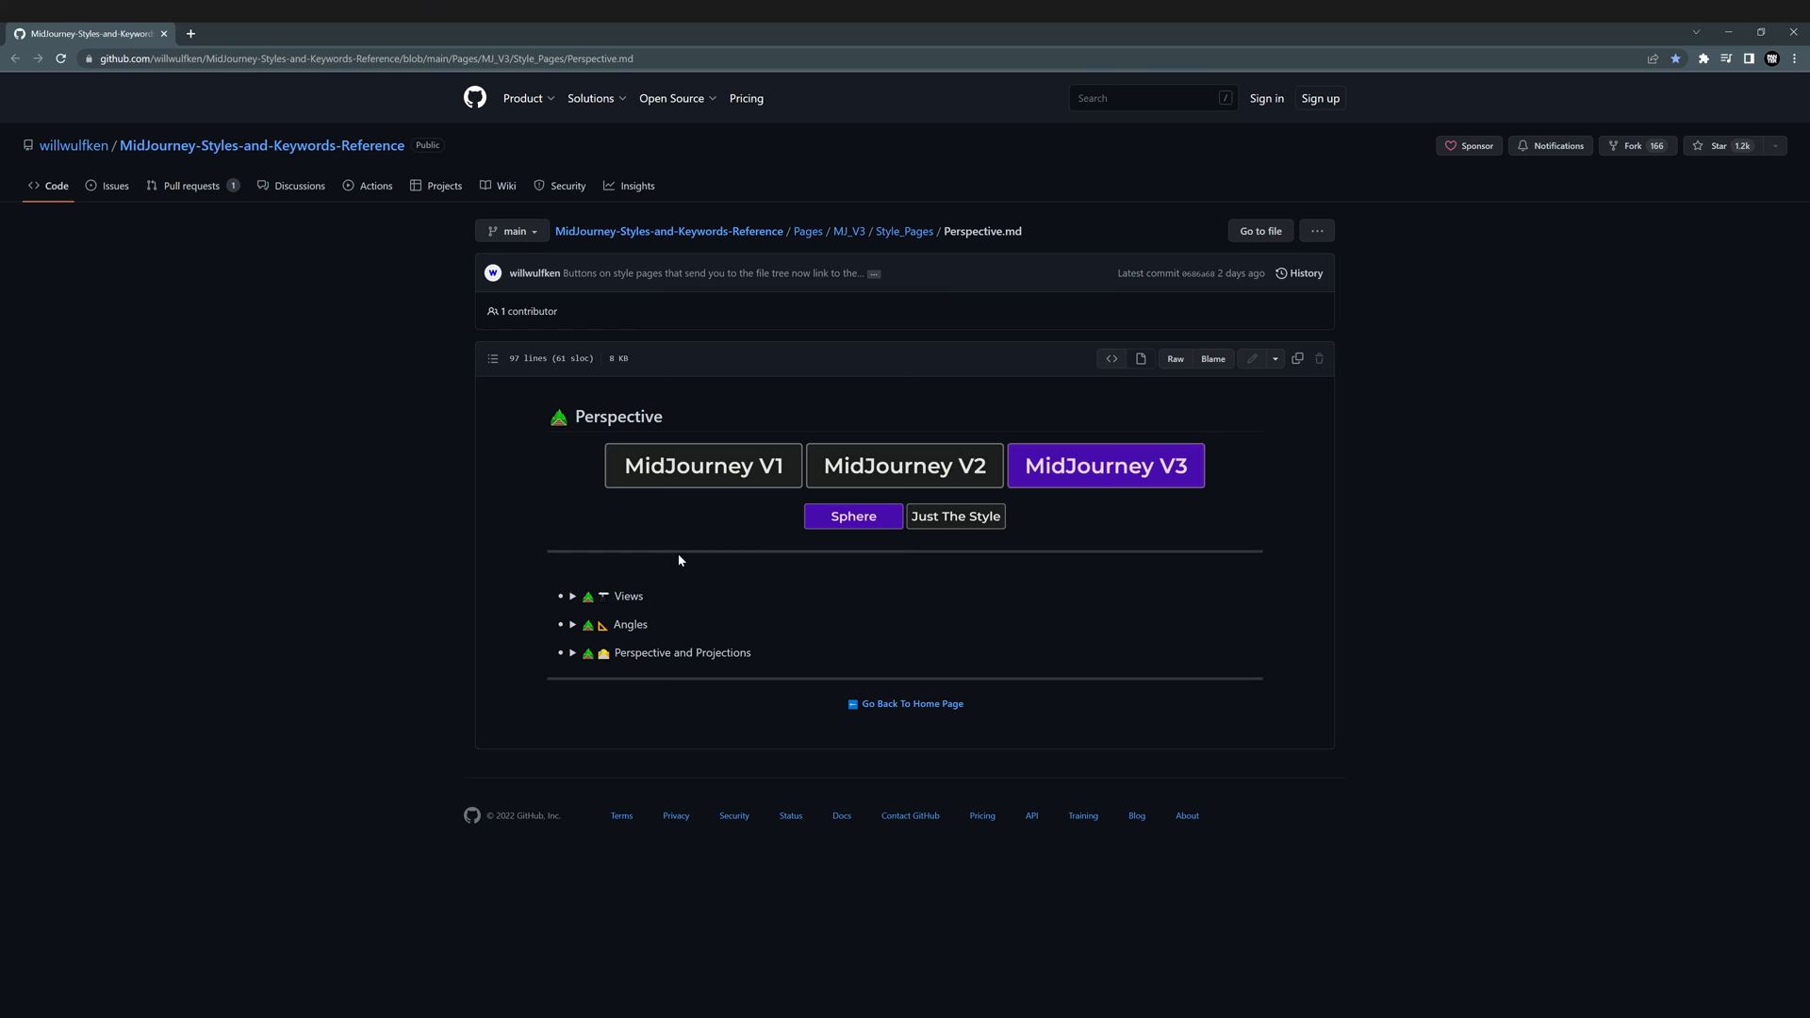
pyautogui.moveTo(417, 361)
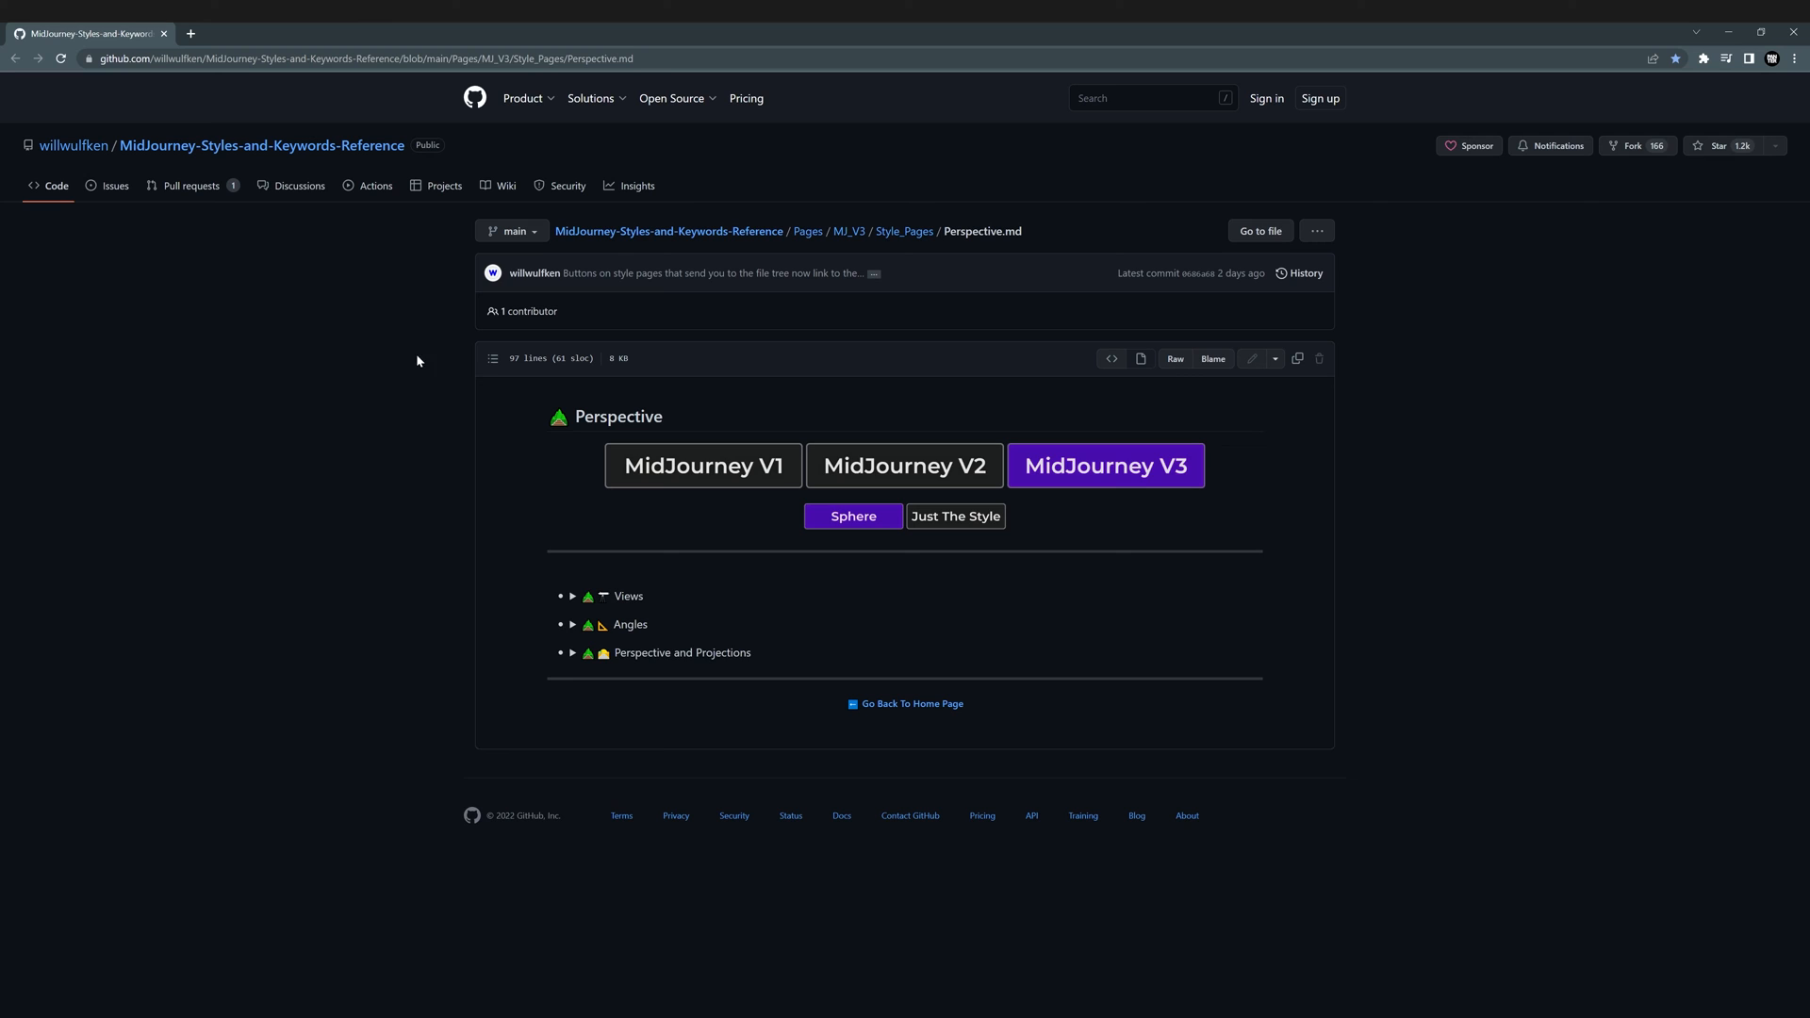
pyautogui.moveTo(576, 605)
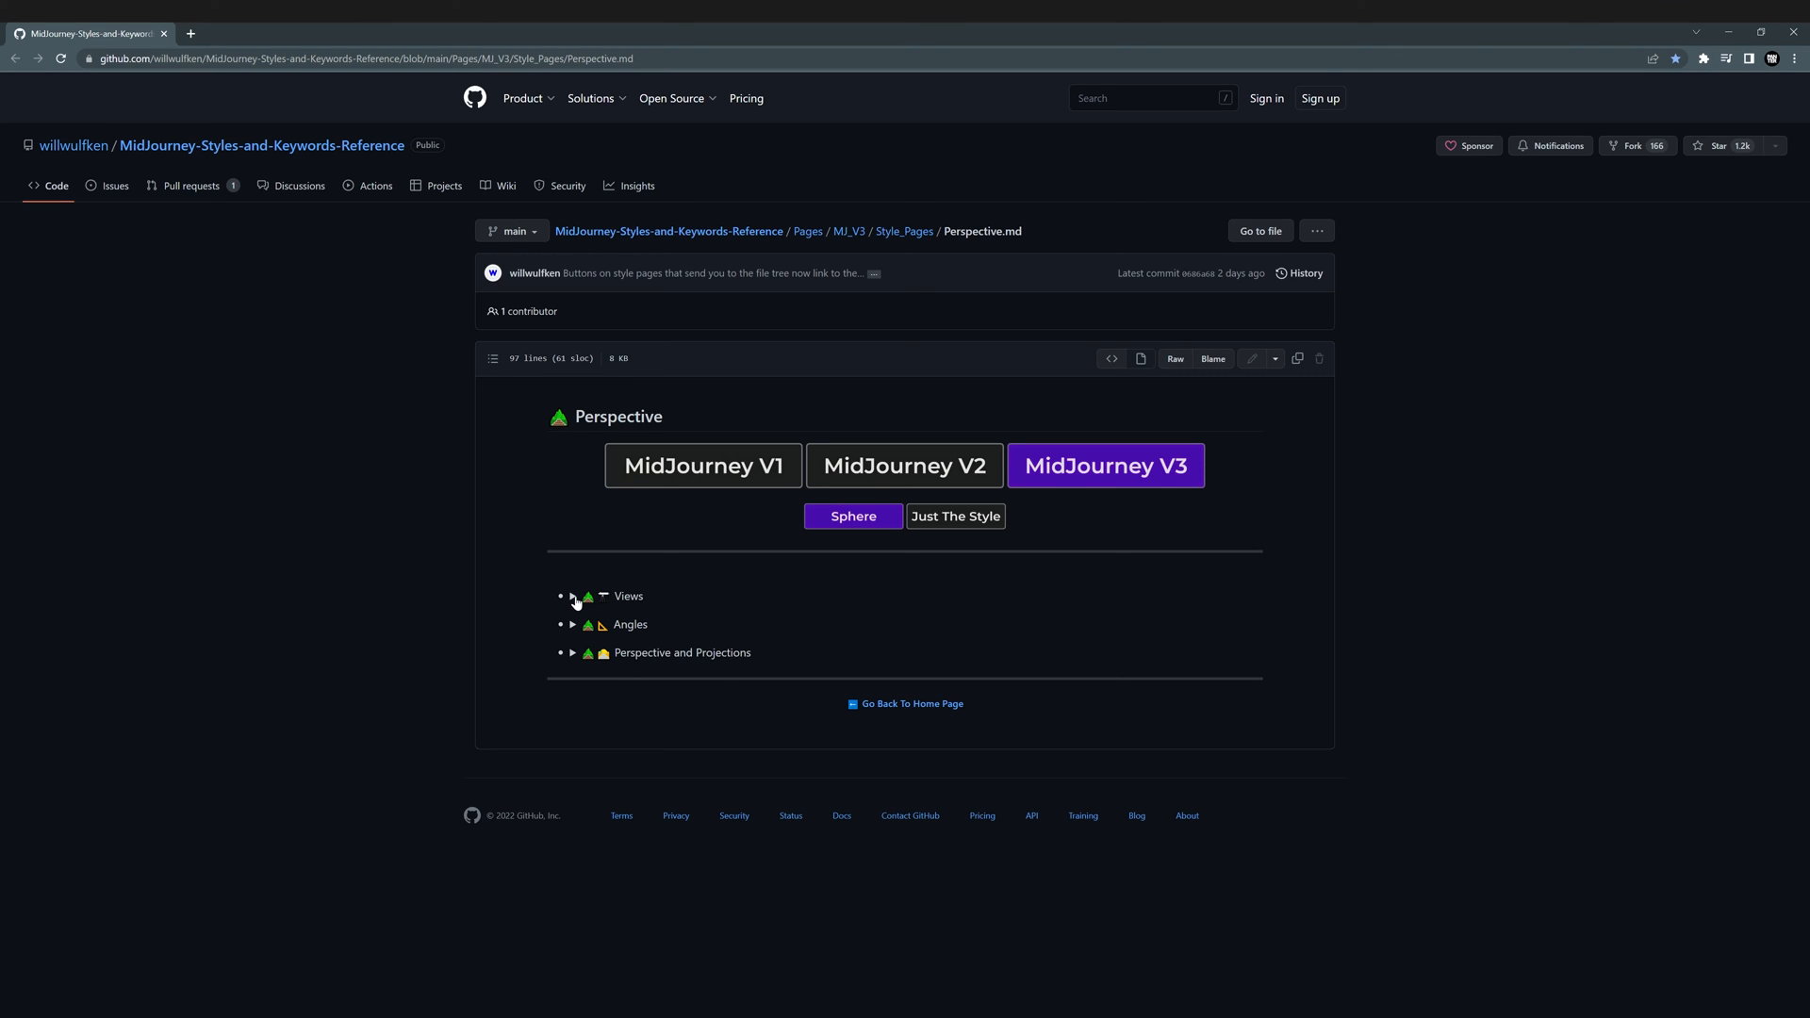
# - Expand the Views group and scroll through the sphere examples to Low Angle and High Angle
pyautogui.click(572, 596)
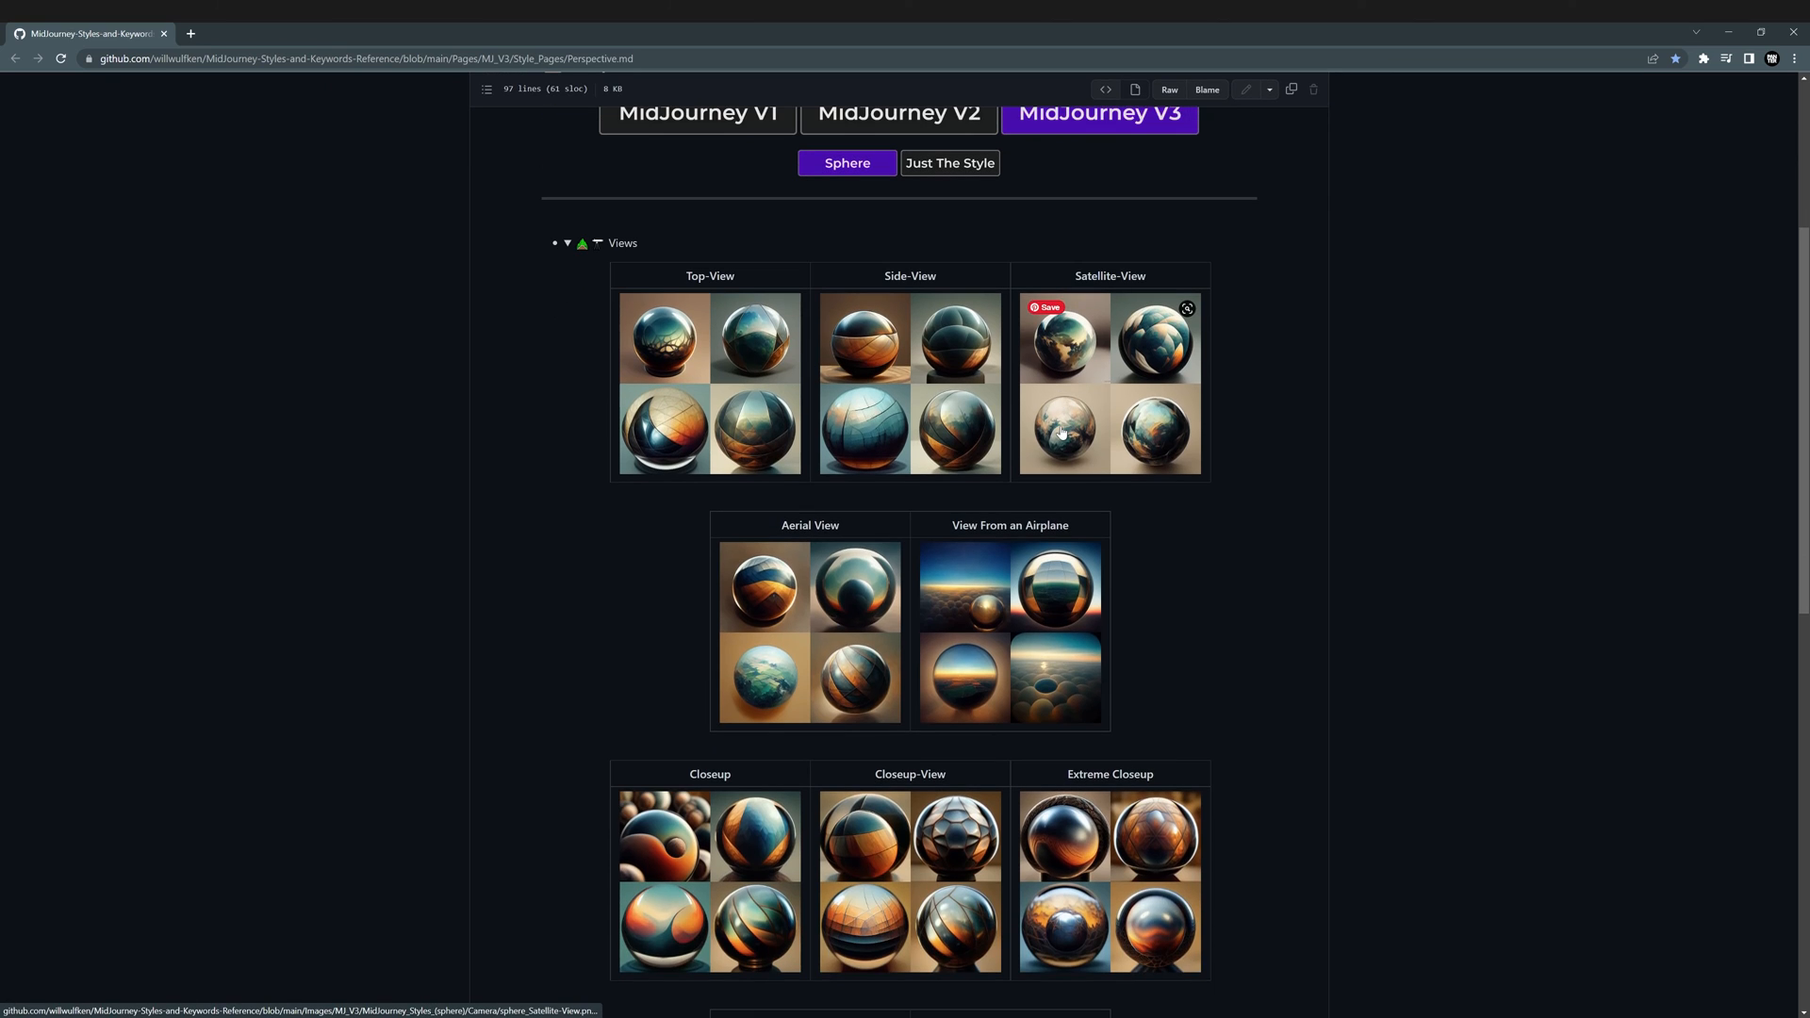
pyautogui.scroll(-3)
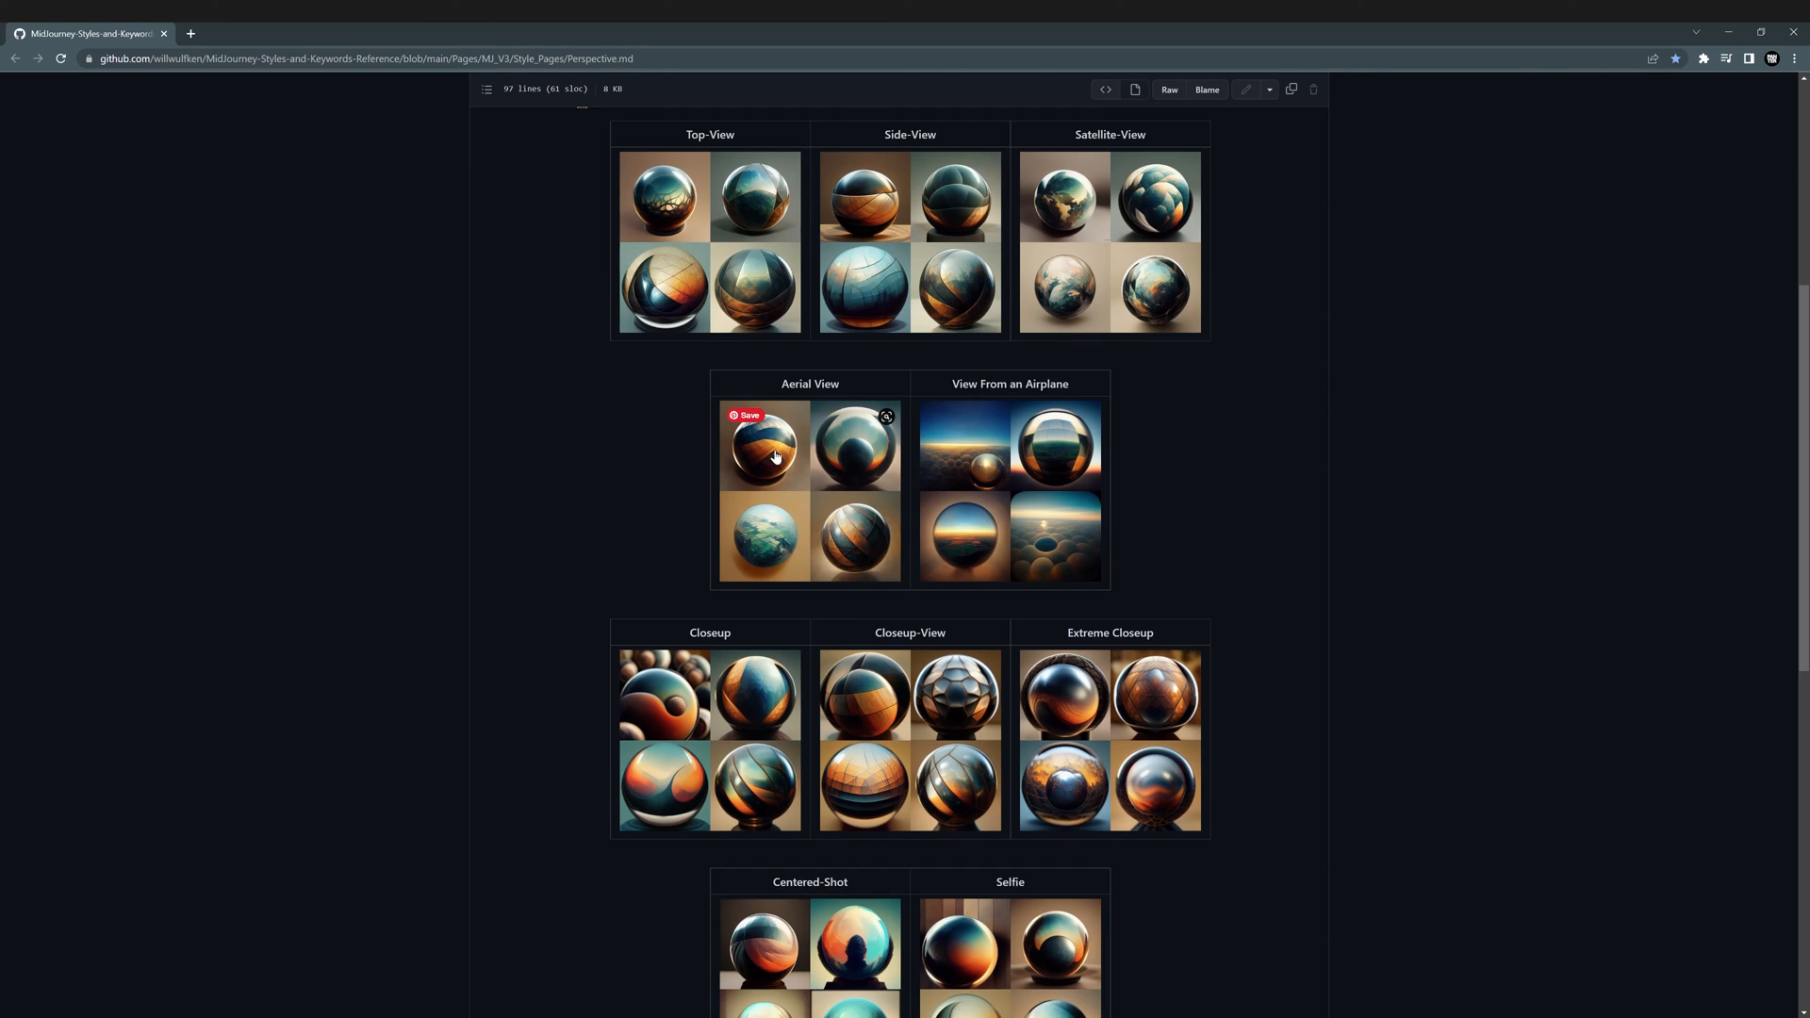
pyautogui.scroll(-3)
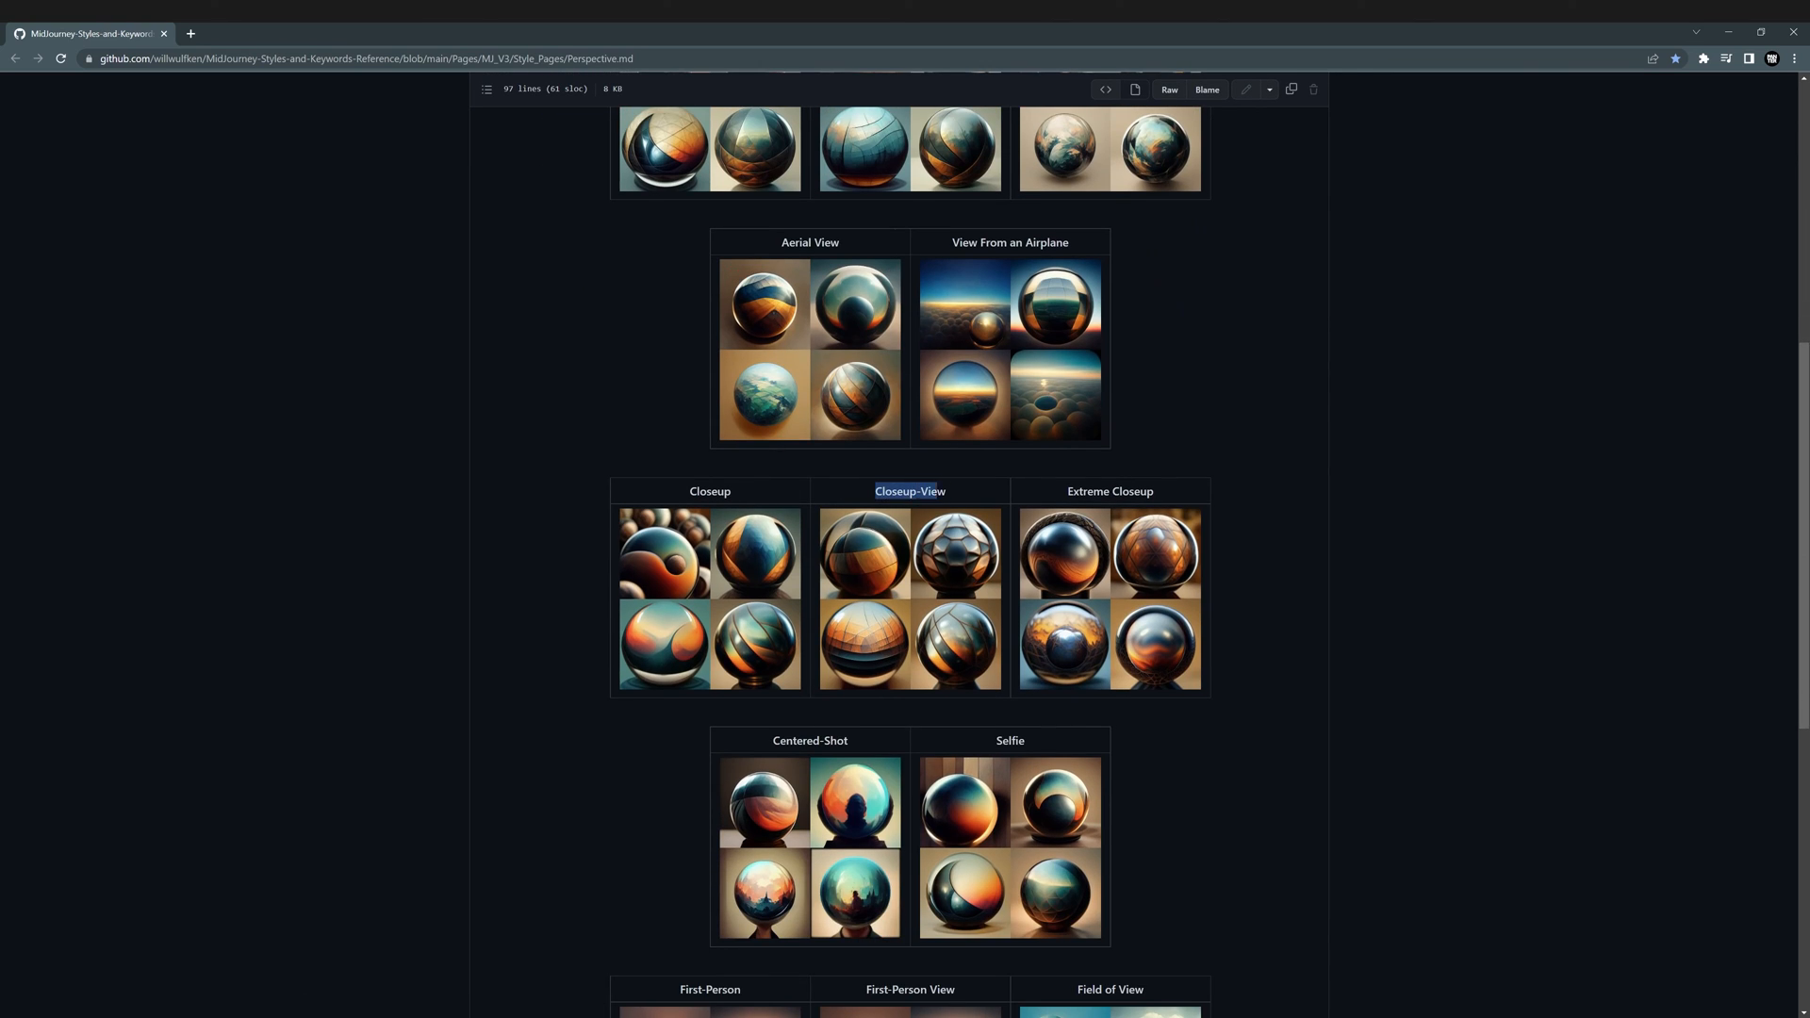
pyautogui.scroll(-3)
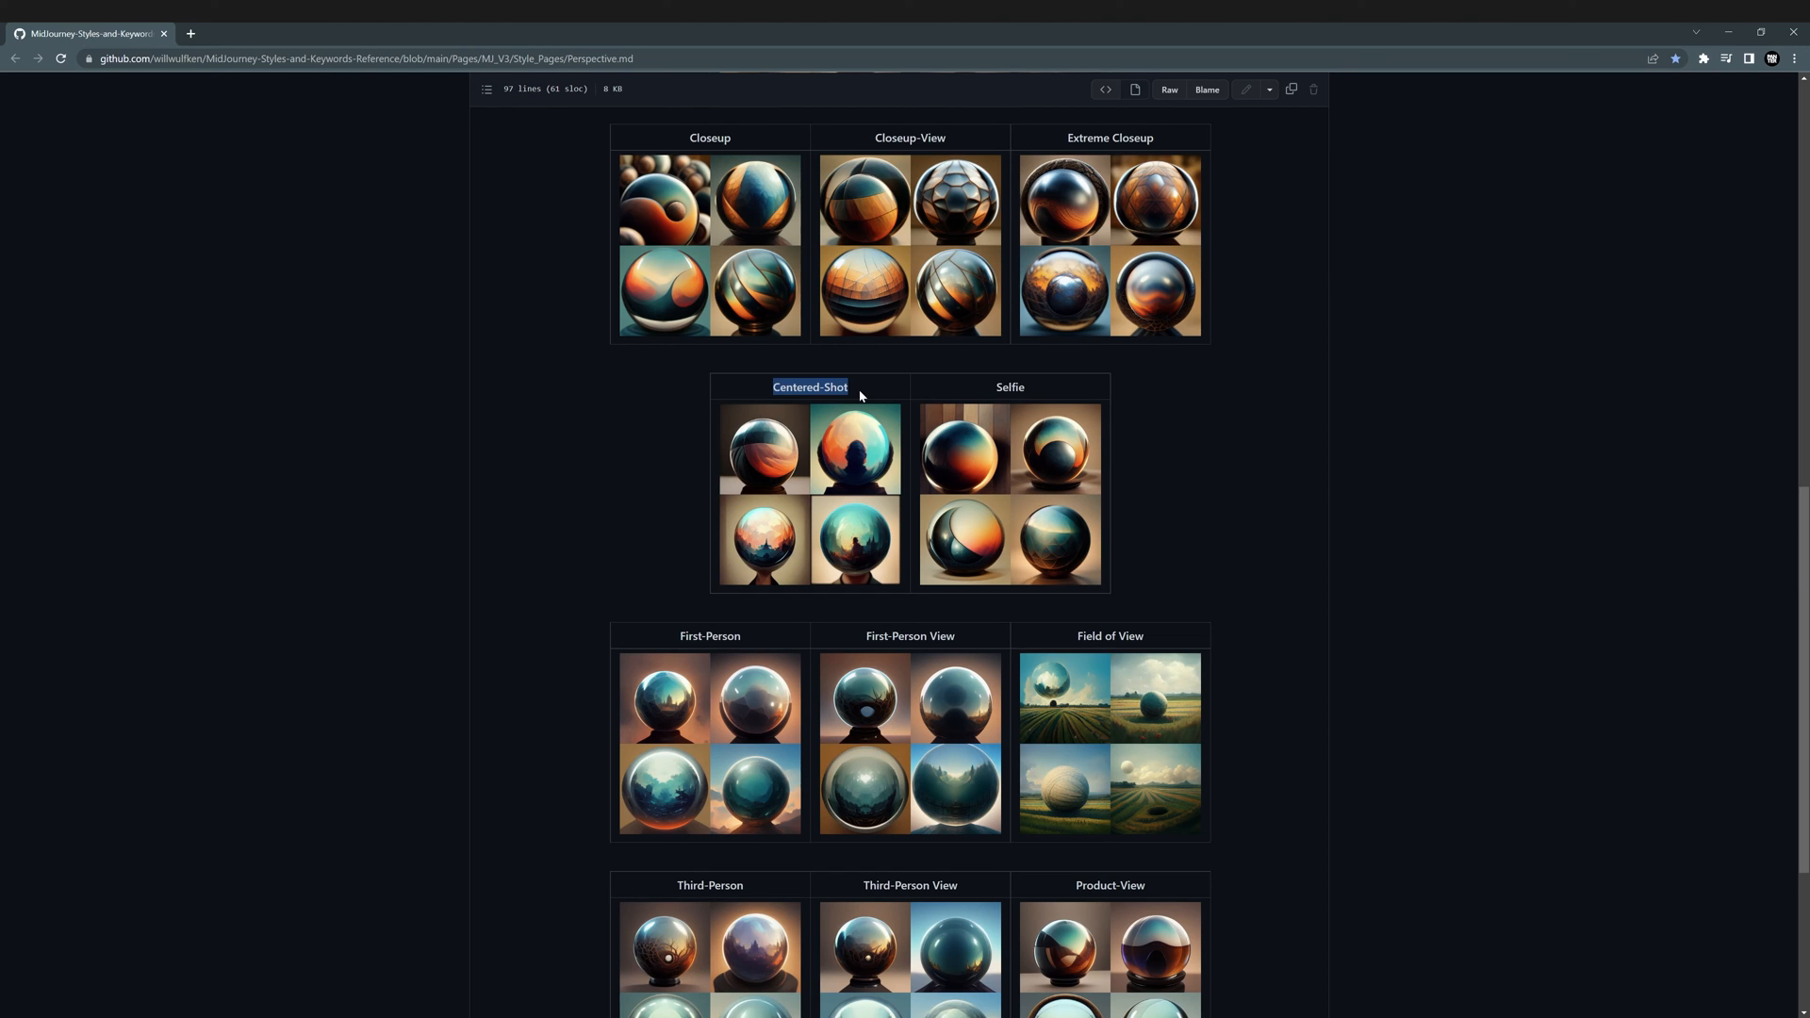
pyautogui.scroll(-3)
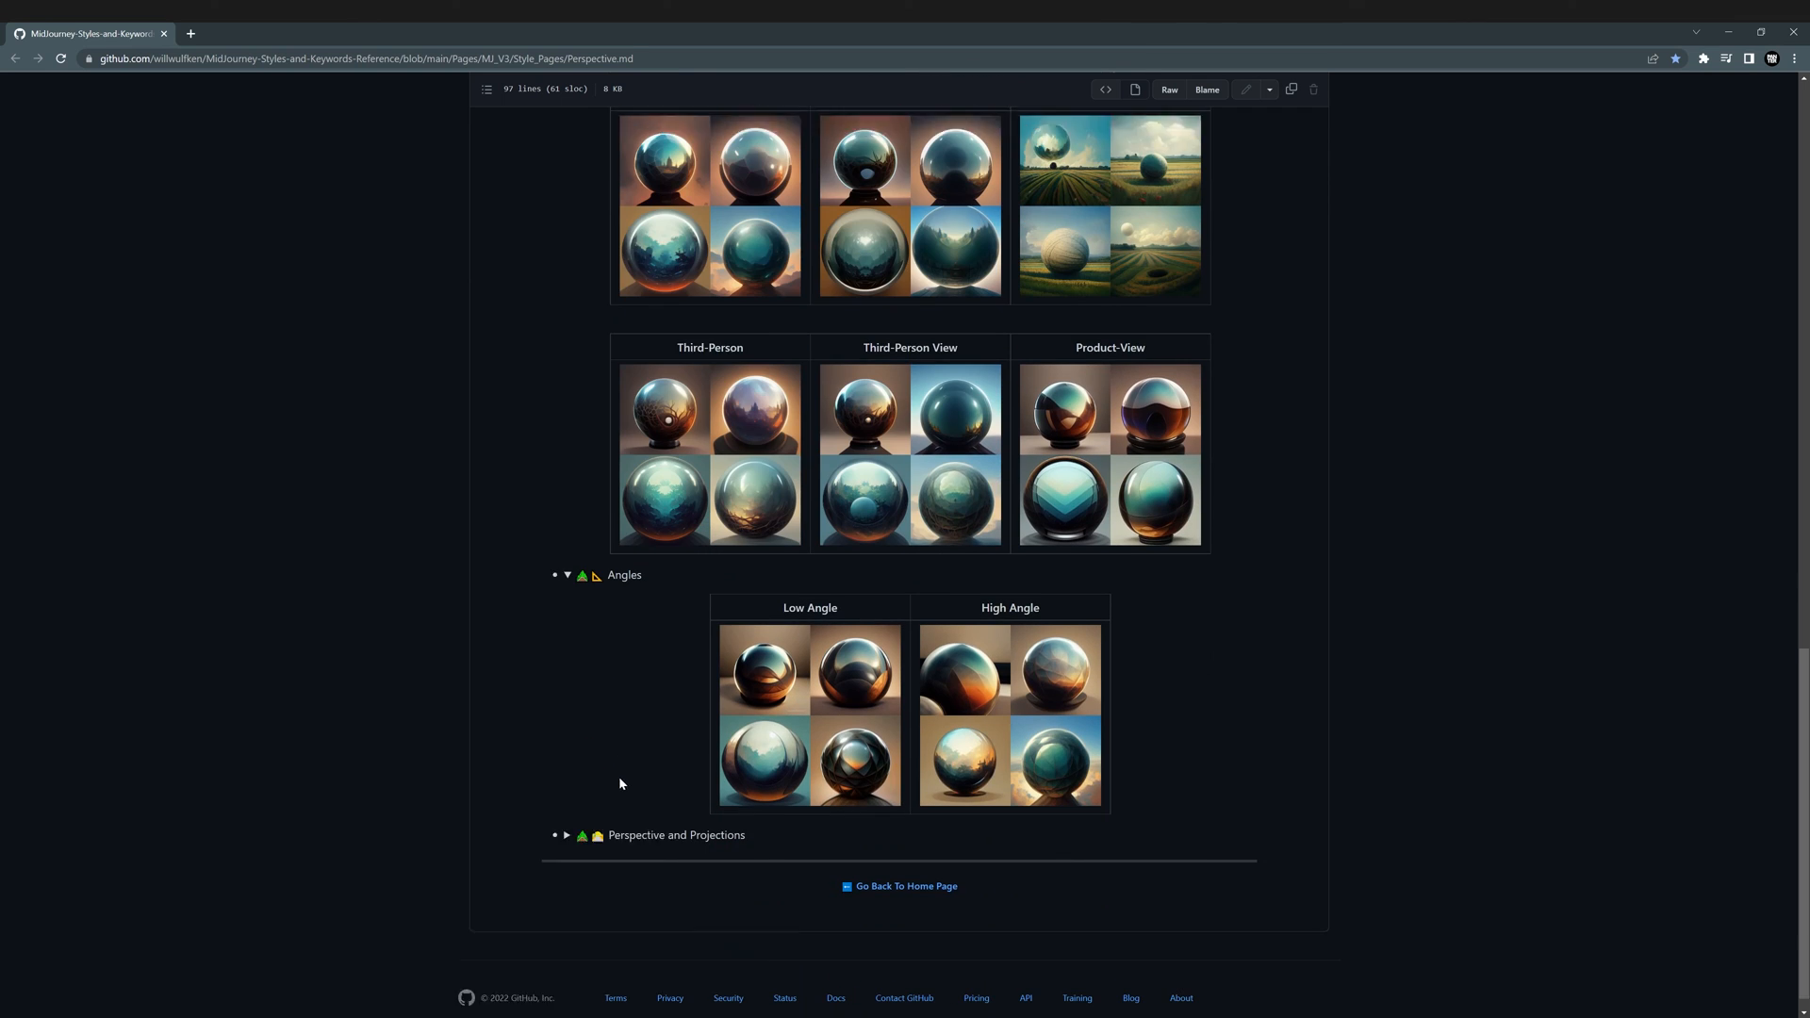